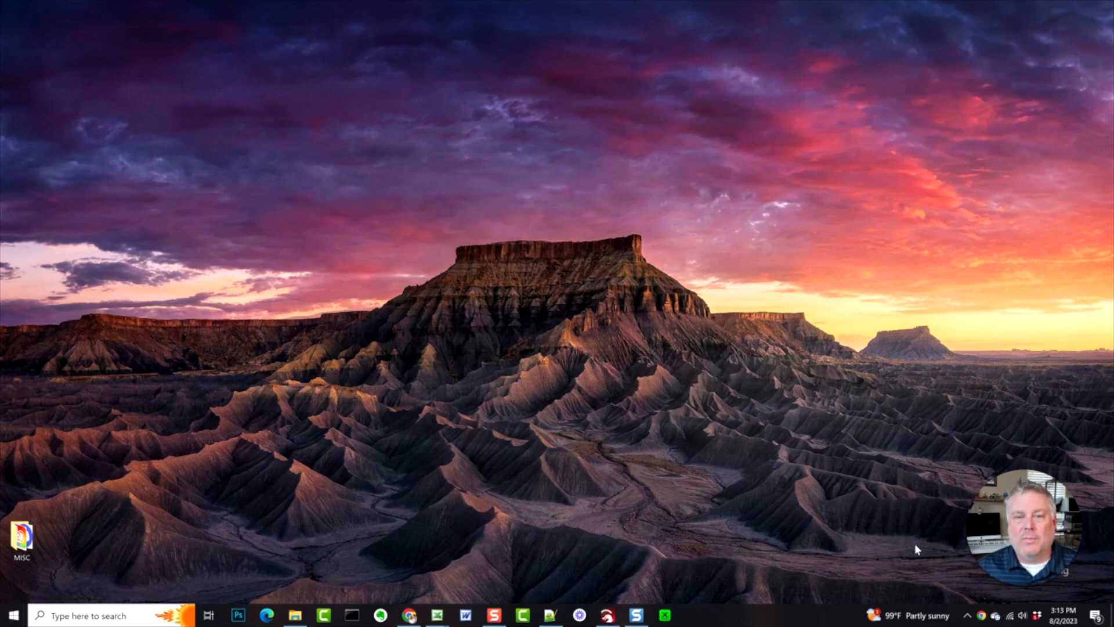
mouse_move(683, 604)
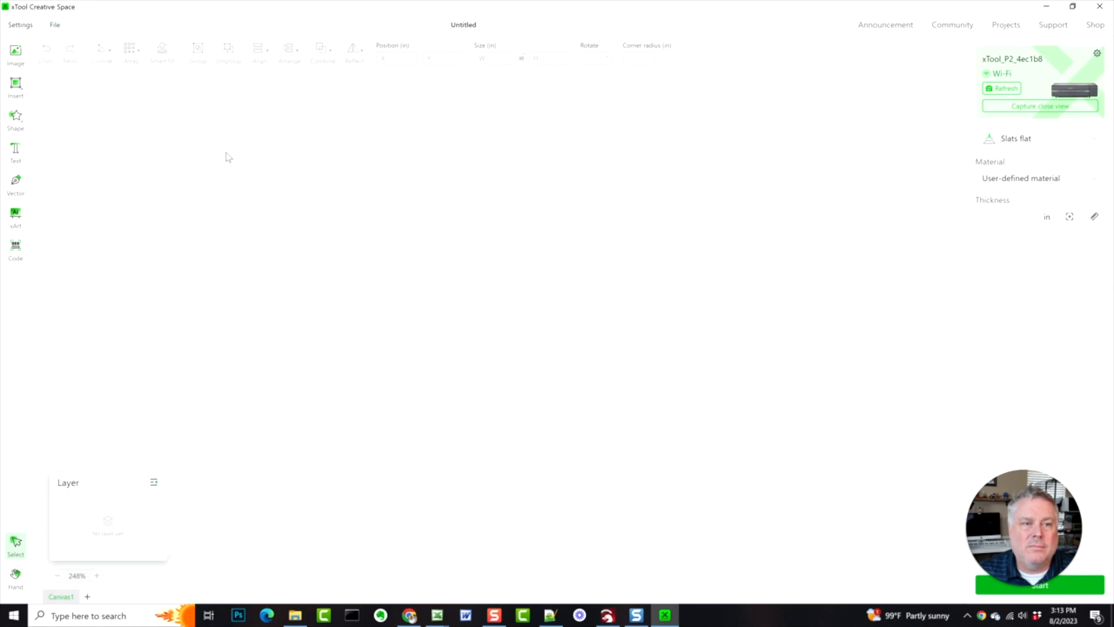
Draw a rectangle and size it to a 1 in × 1 in square.
left_click(15, 116)
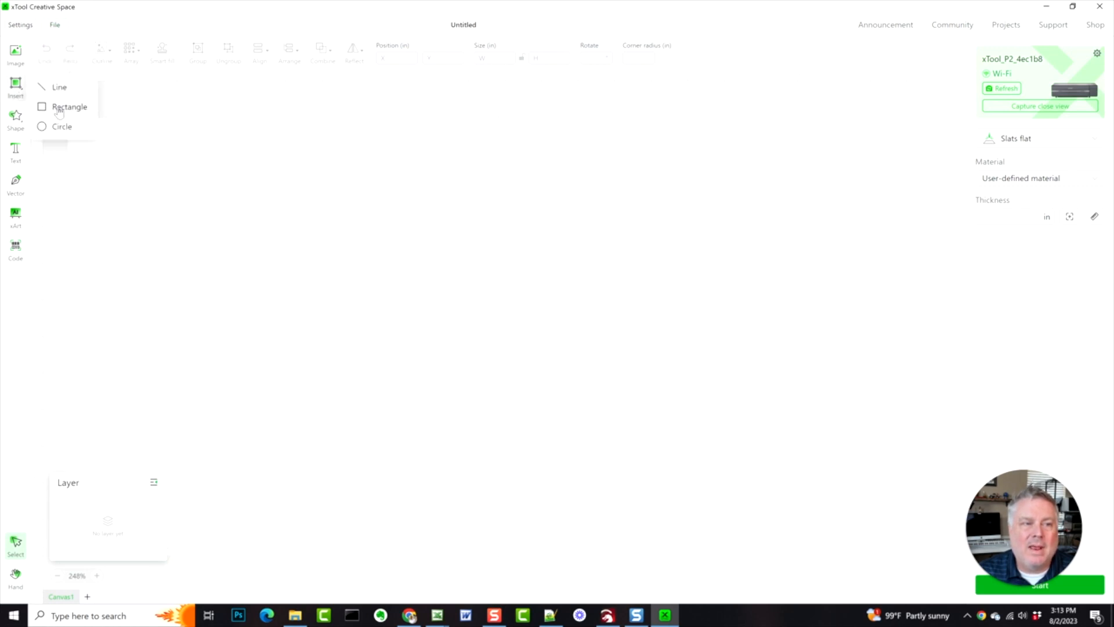
left_click(69, 105)
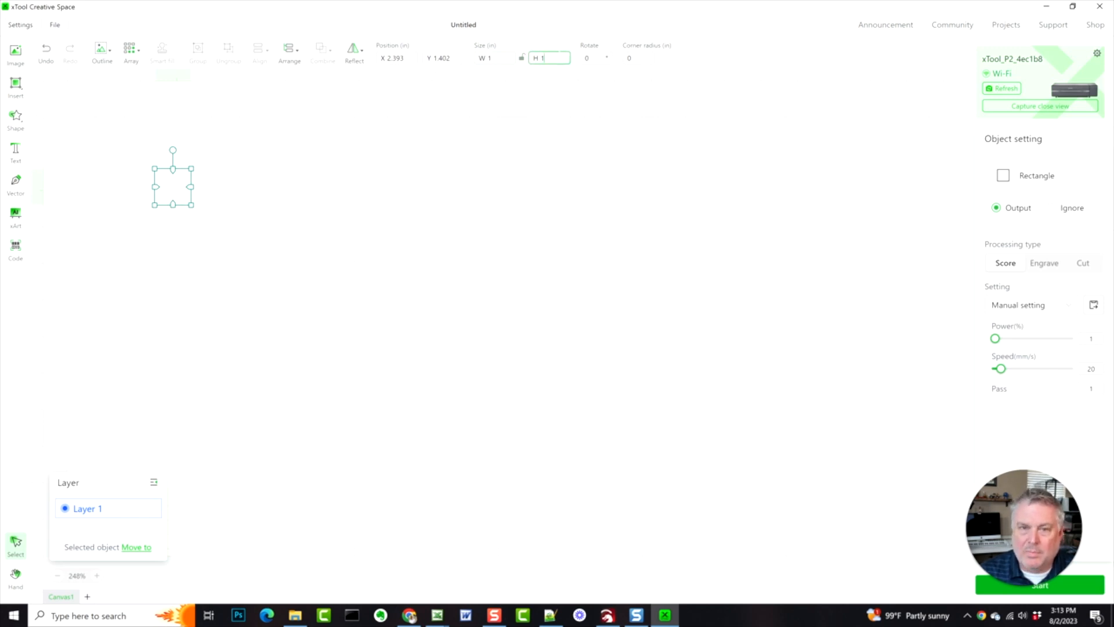
left_click(493, 58)
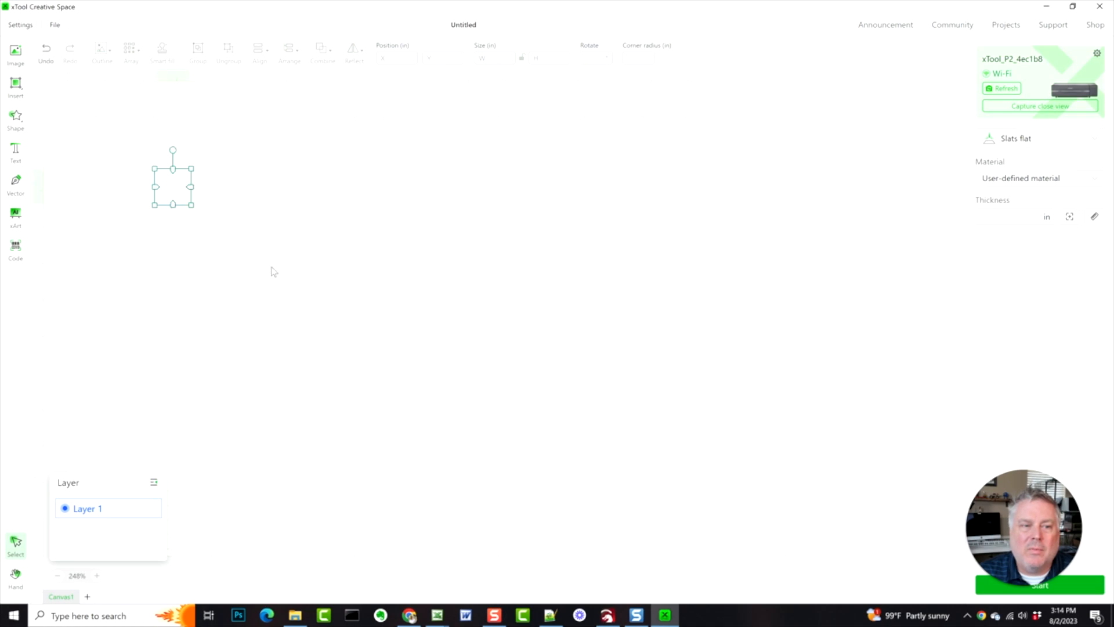
Start a material test array from the square with power 10–100% and speed 10–250 mm/s ranges.
left_click(132, 50)
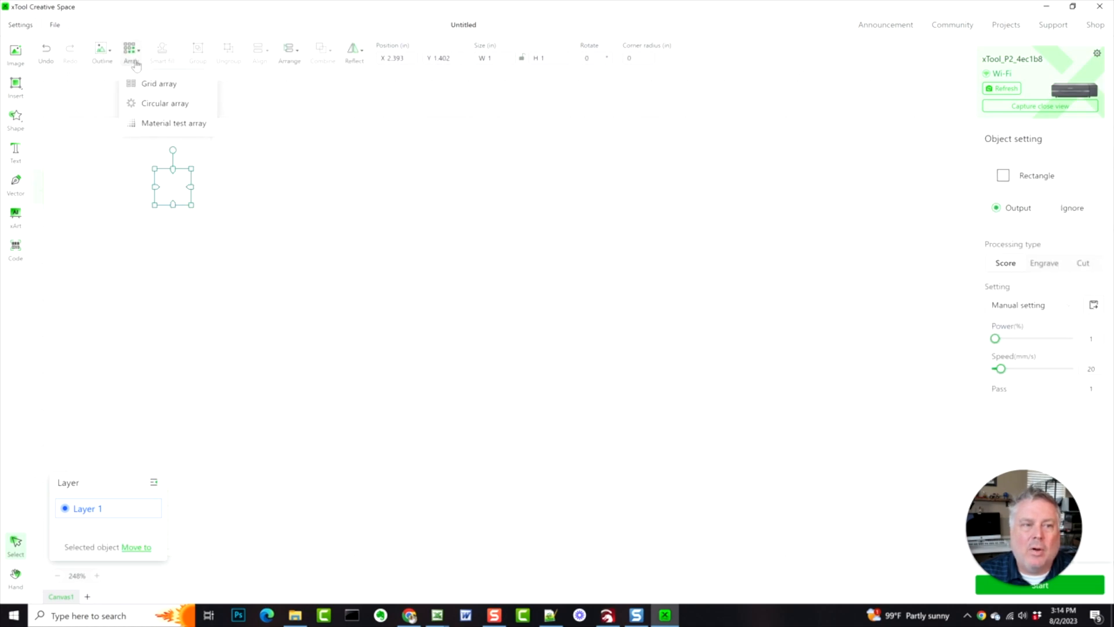
left_click(174, 123)
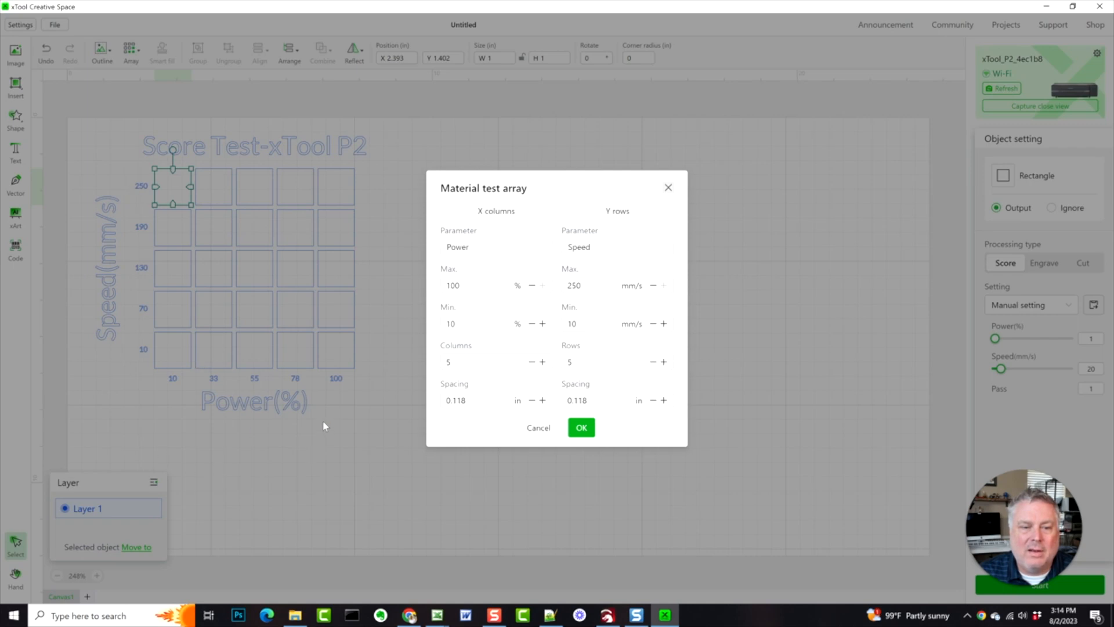
mouse_move(110, 268)
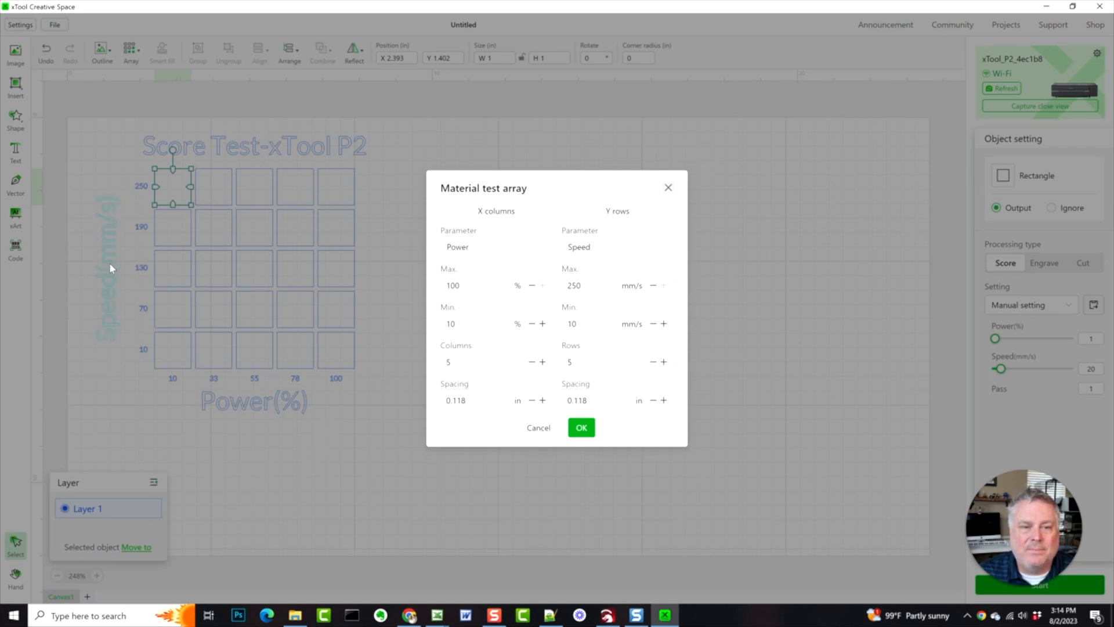
left_click(483, 285)
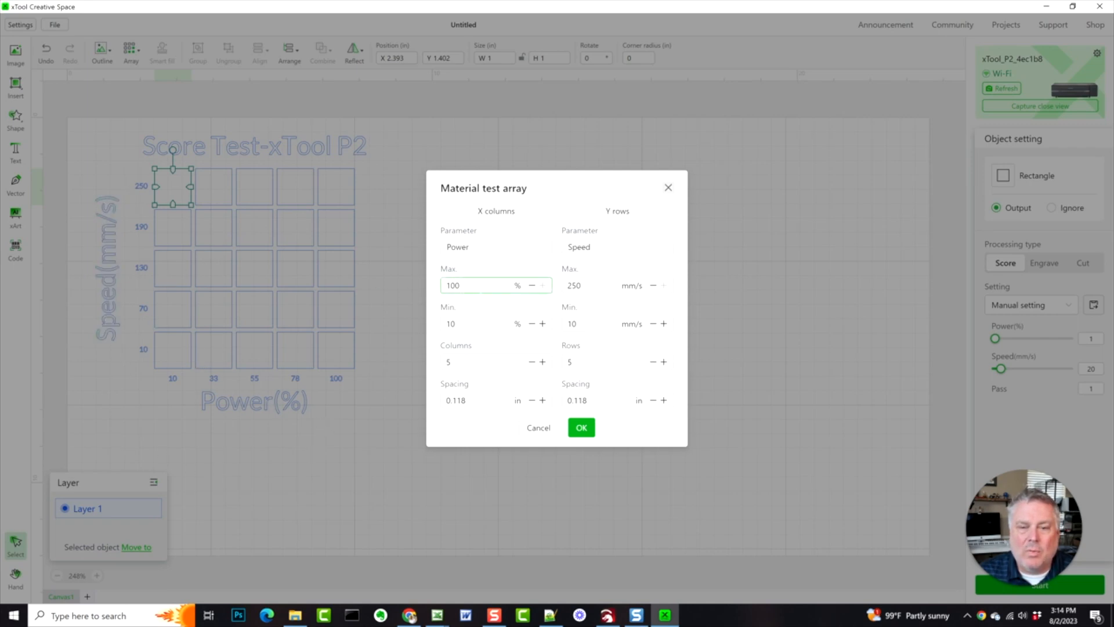
left_click(590, 285)
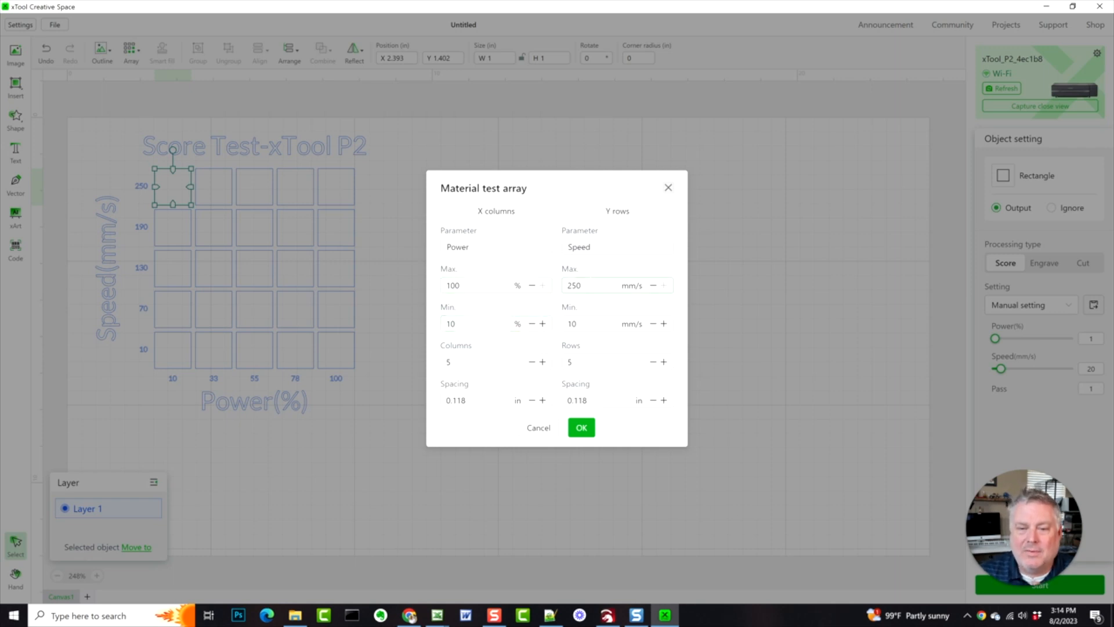
left_click(475, 285)
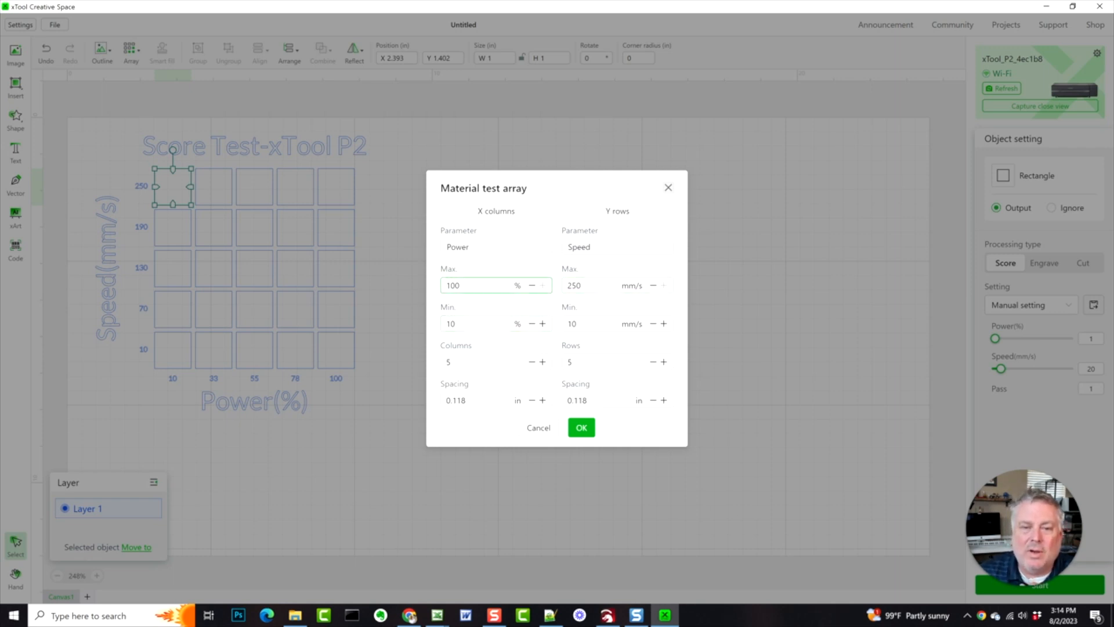
left_click(616, 285)
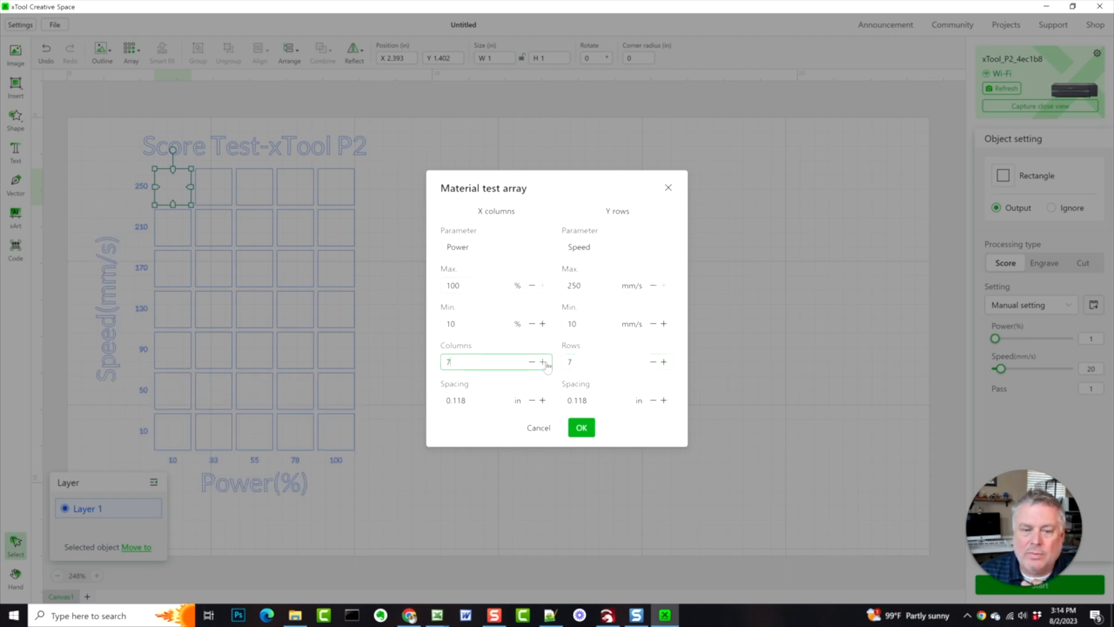
Set Columns and Rows to 7 and generate the 7×7 Score Test array.
left_click(542, 362)
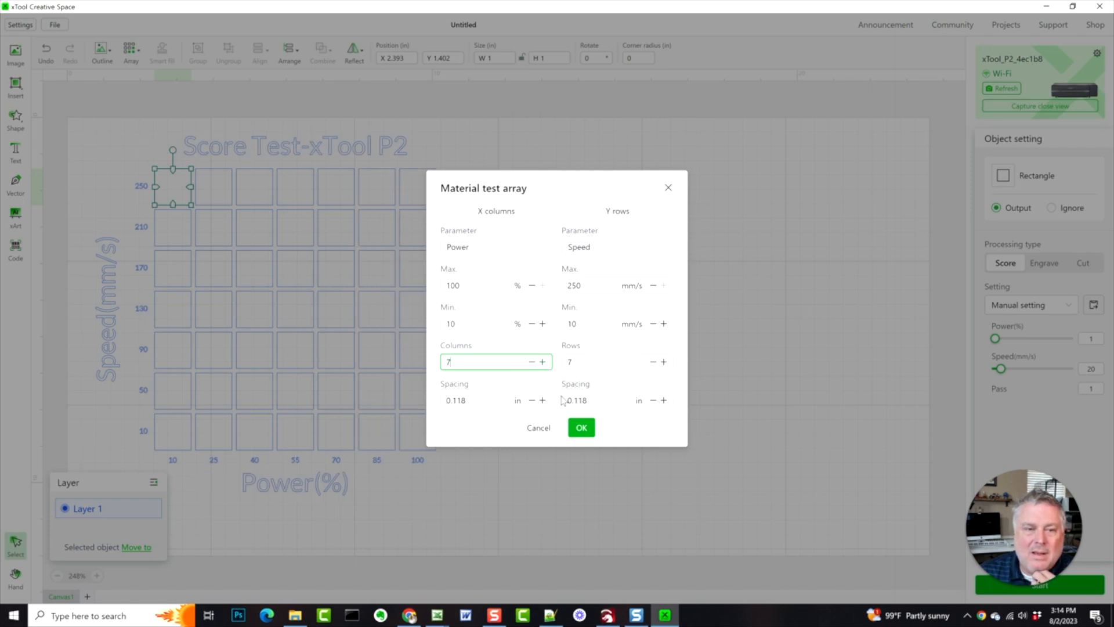
mouse_move(619, 185)
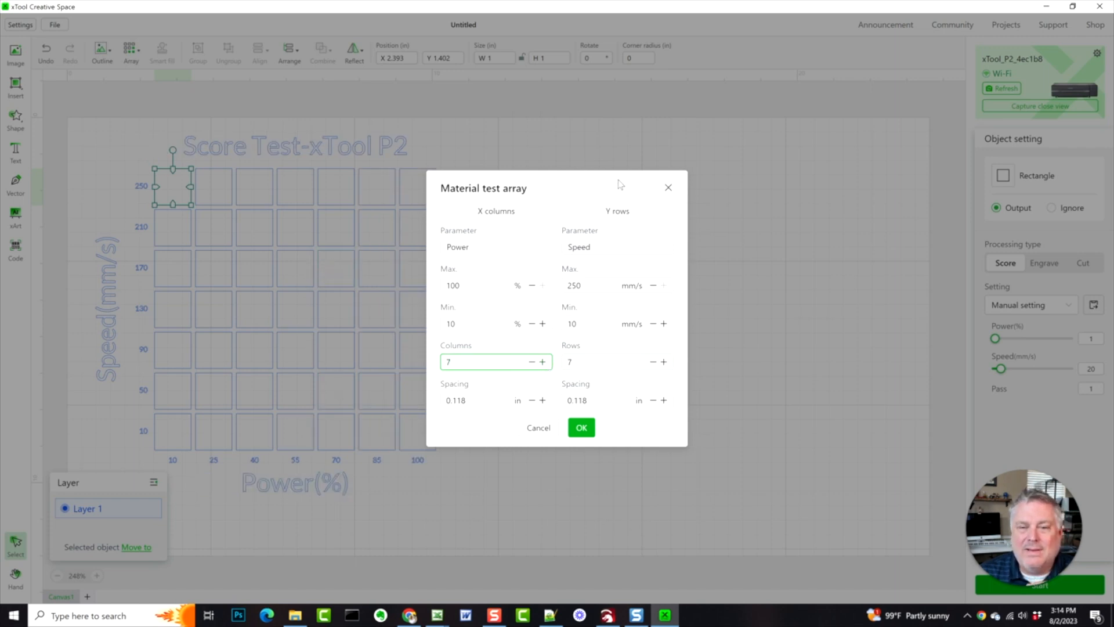
mouse_move(555, 417)
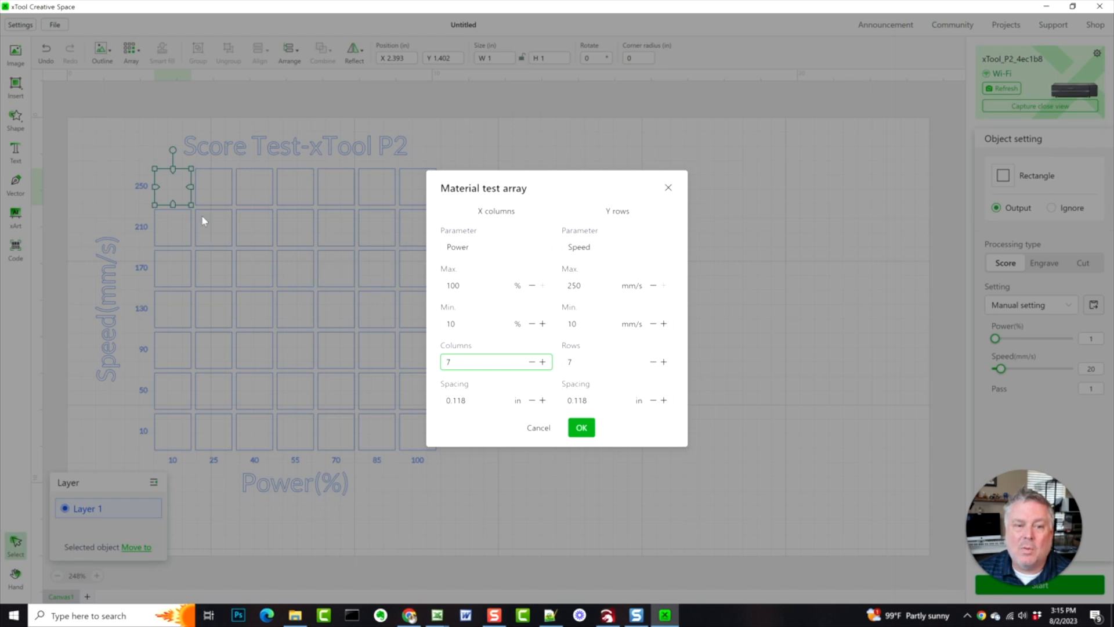
mouse_move(444, 374)
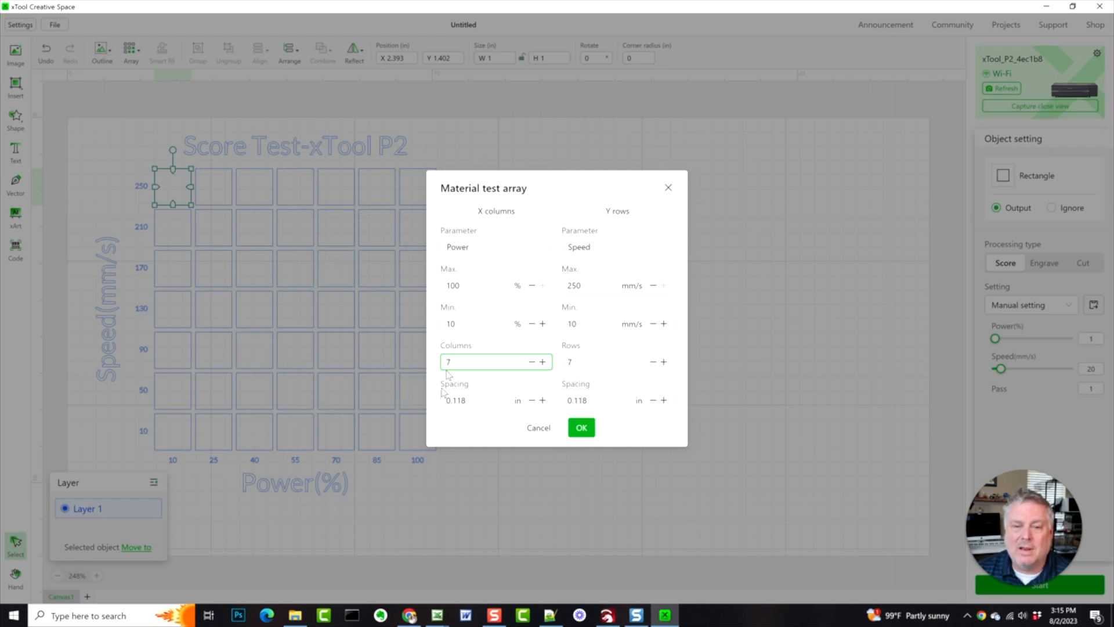
left_click(597, 324)
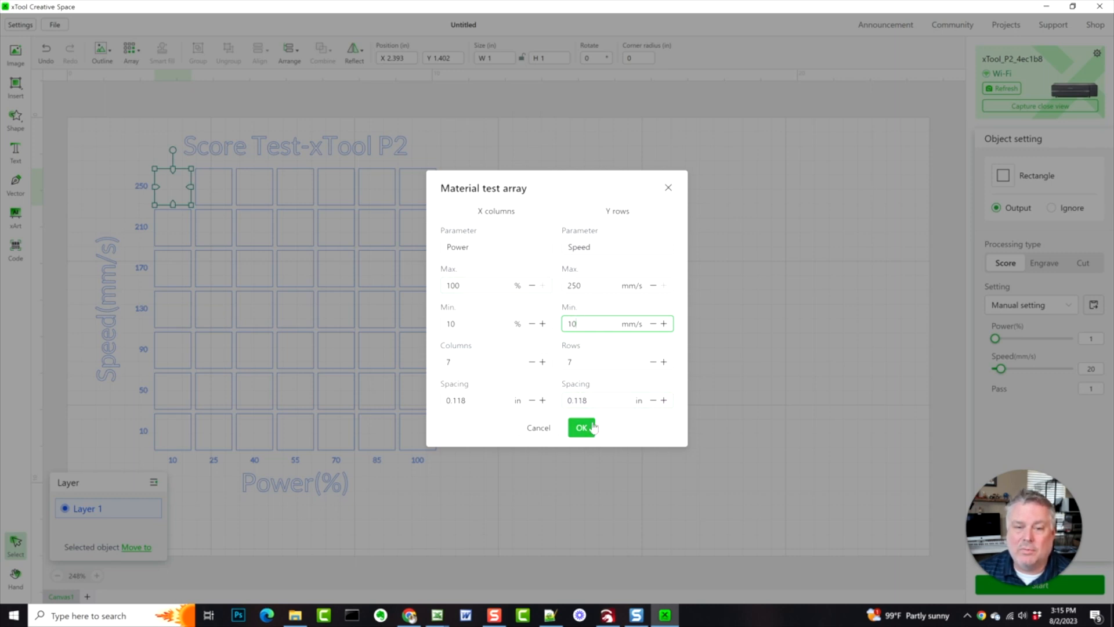
left_click(582, 427)
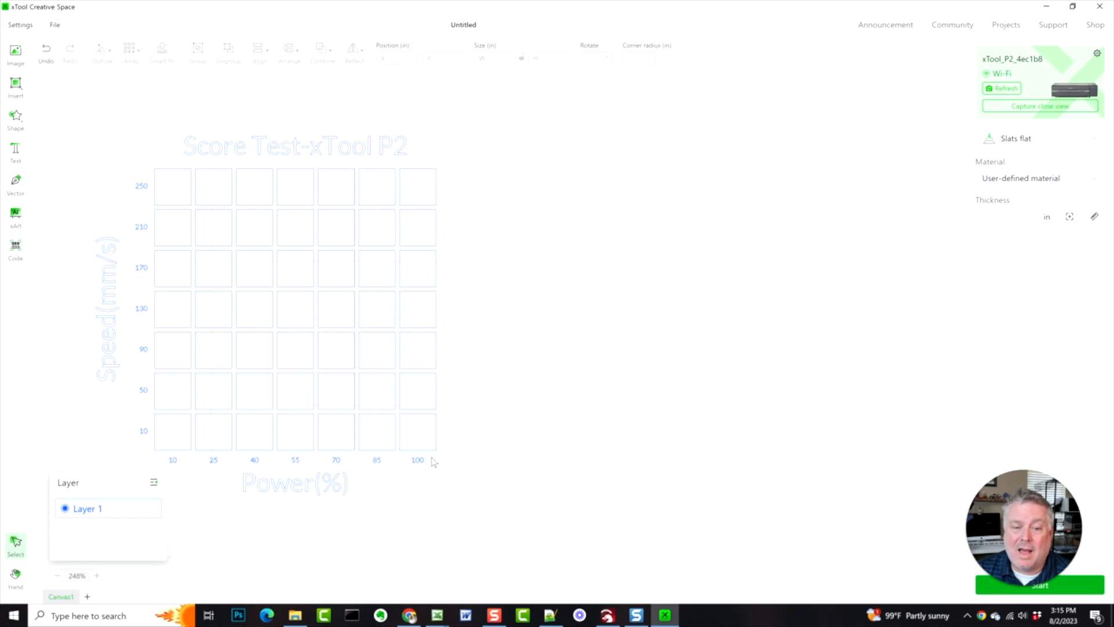
mouse_move(449, 483)
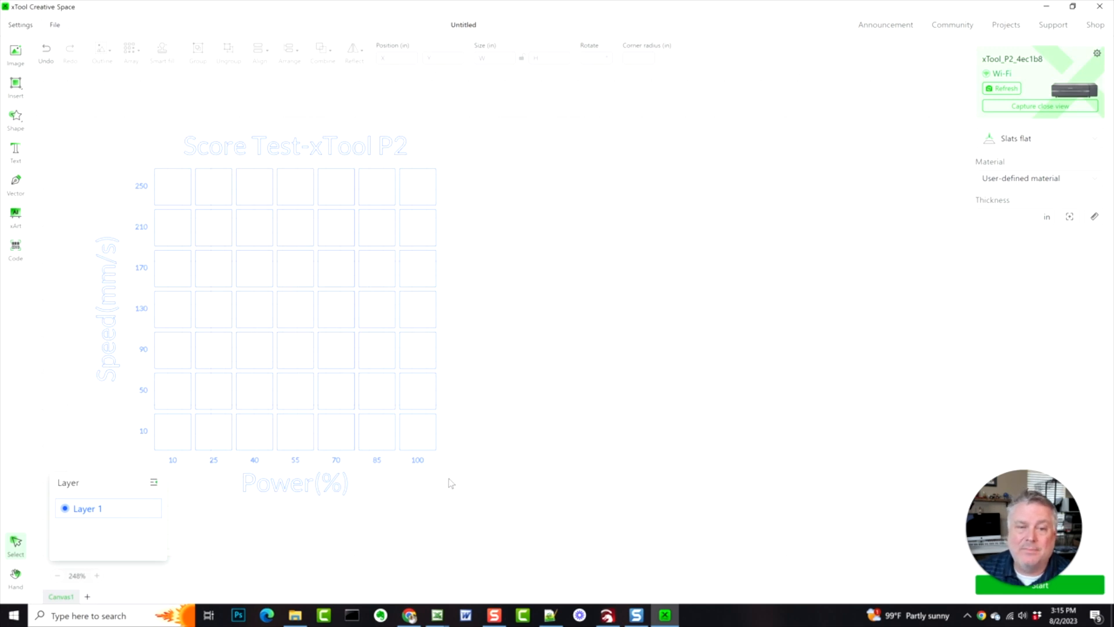
mouse_move(483, 503)
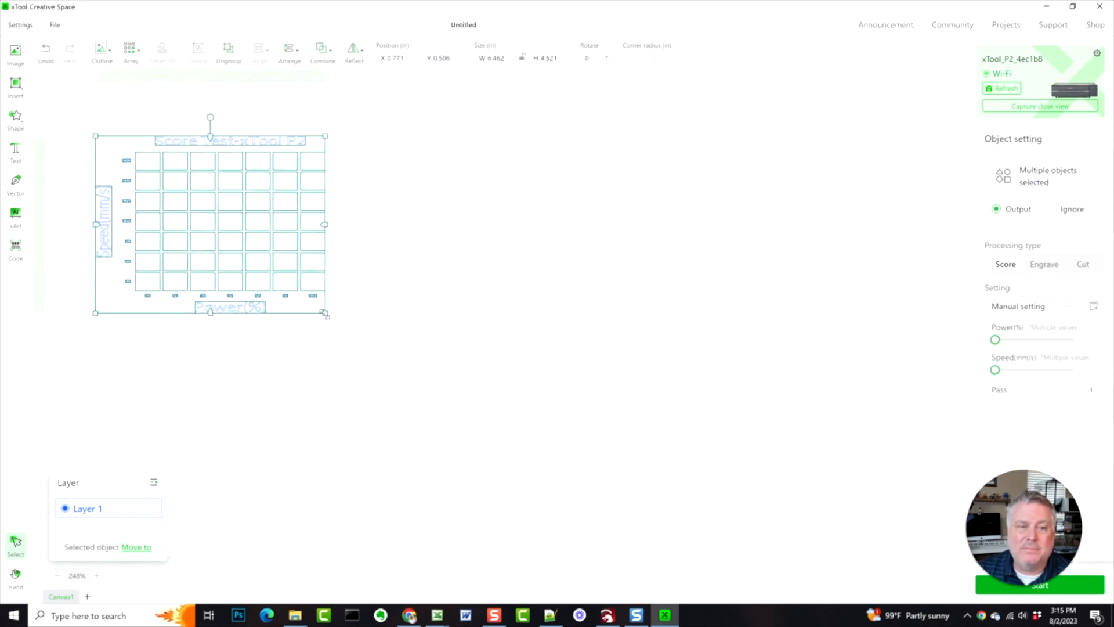
Resize the whole test grid to about 5.9 × 5.4 in and move it right.
left_click(380, 437)
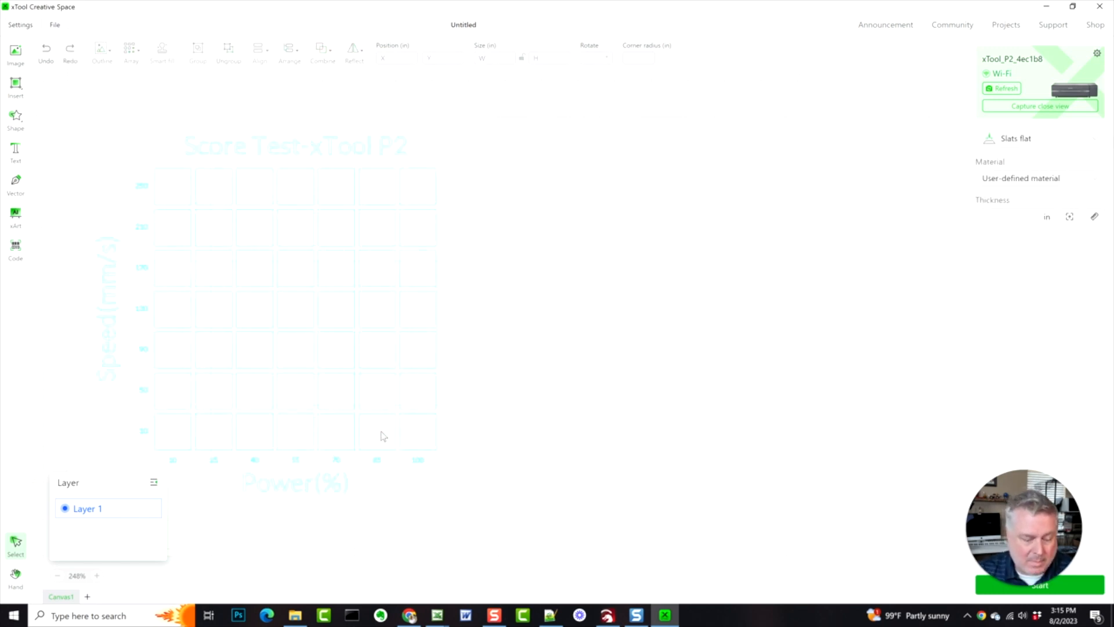
left_click(451, 466)
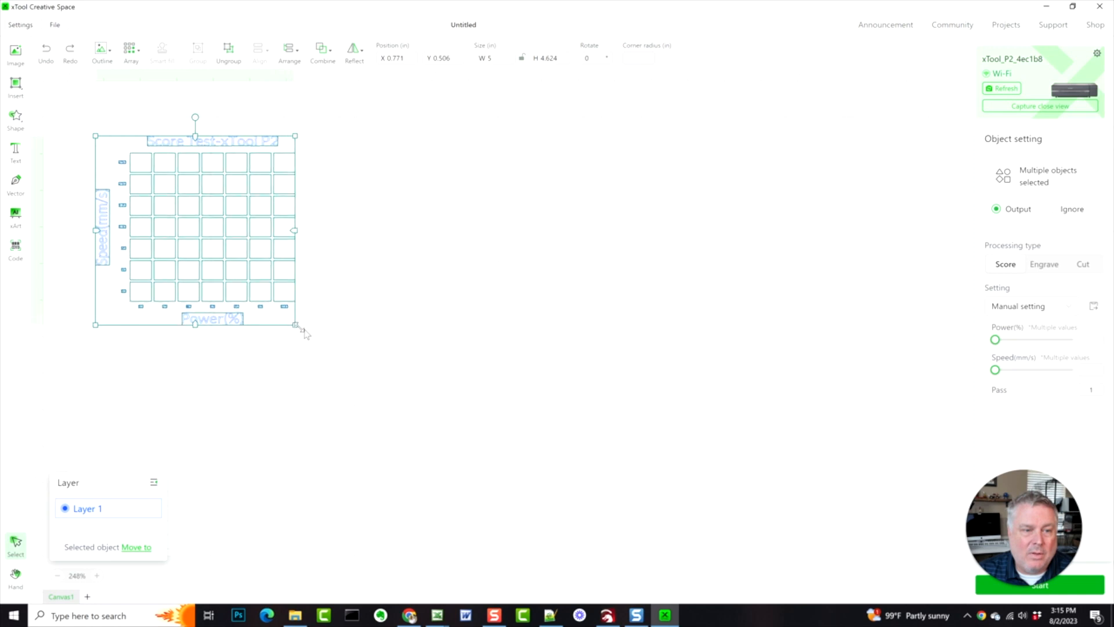
left_click(384, 318)
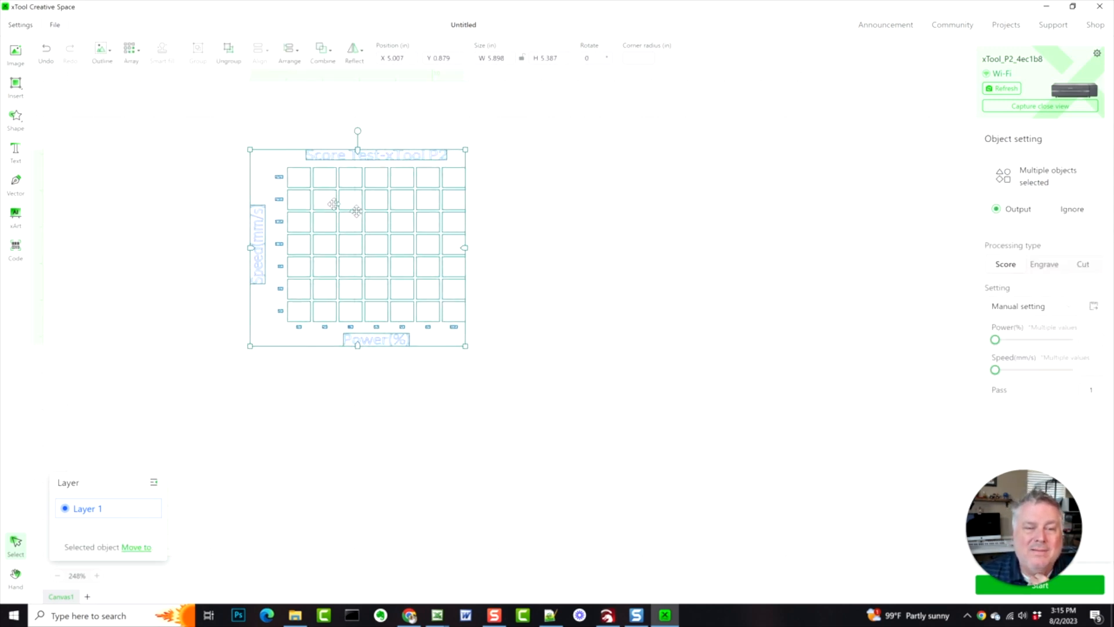
mouse_move(402, 177)
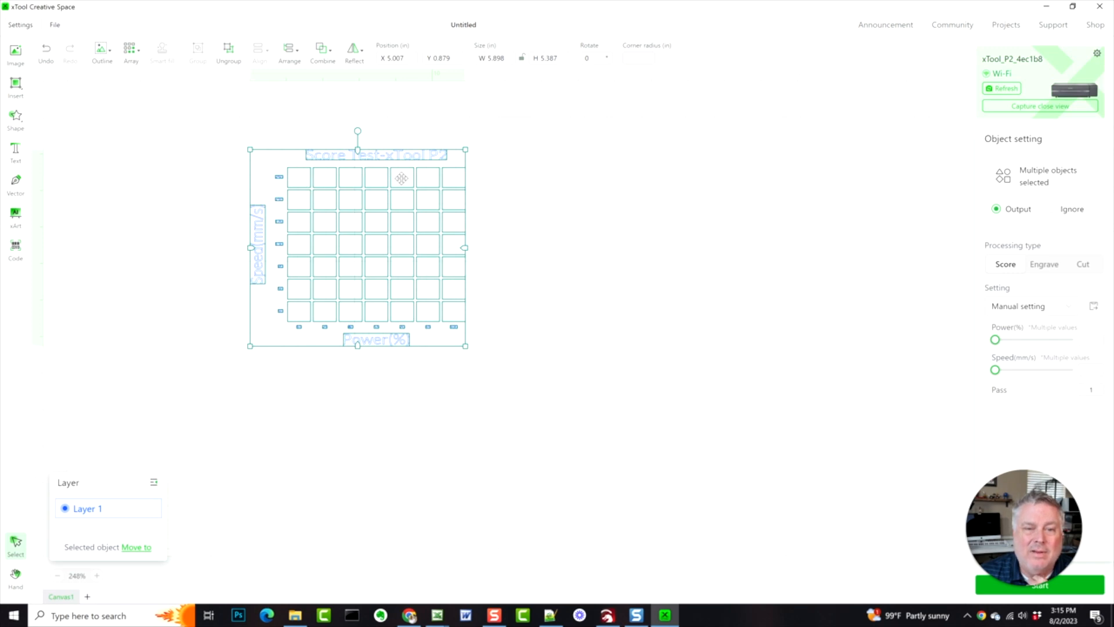
mouse_move(329, 182)
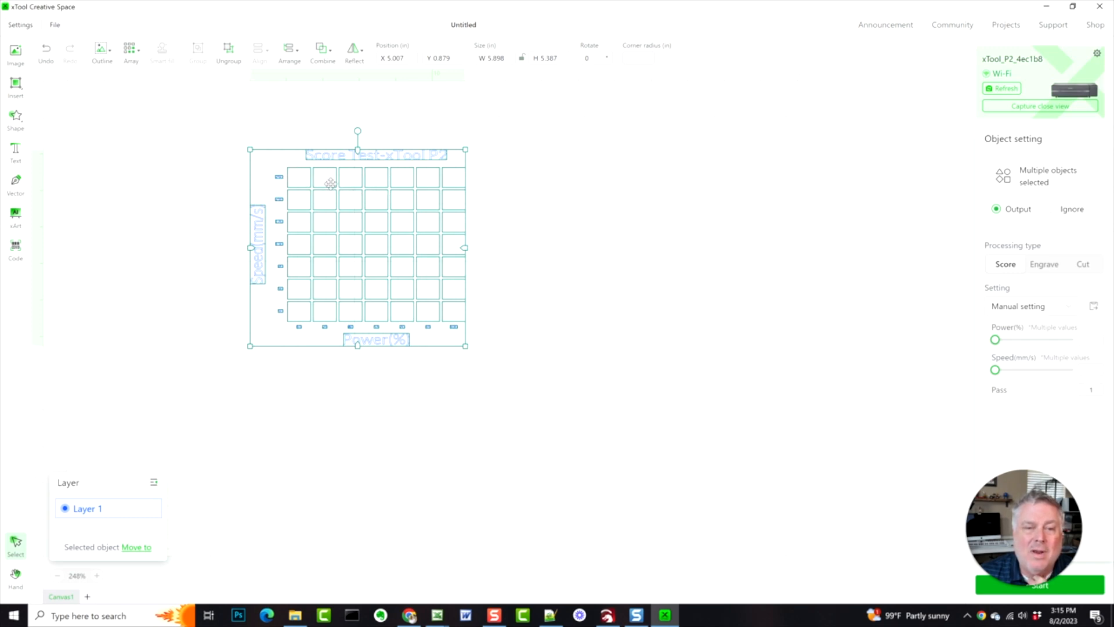
mouse_move(550, 247)
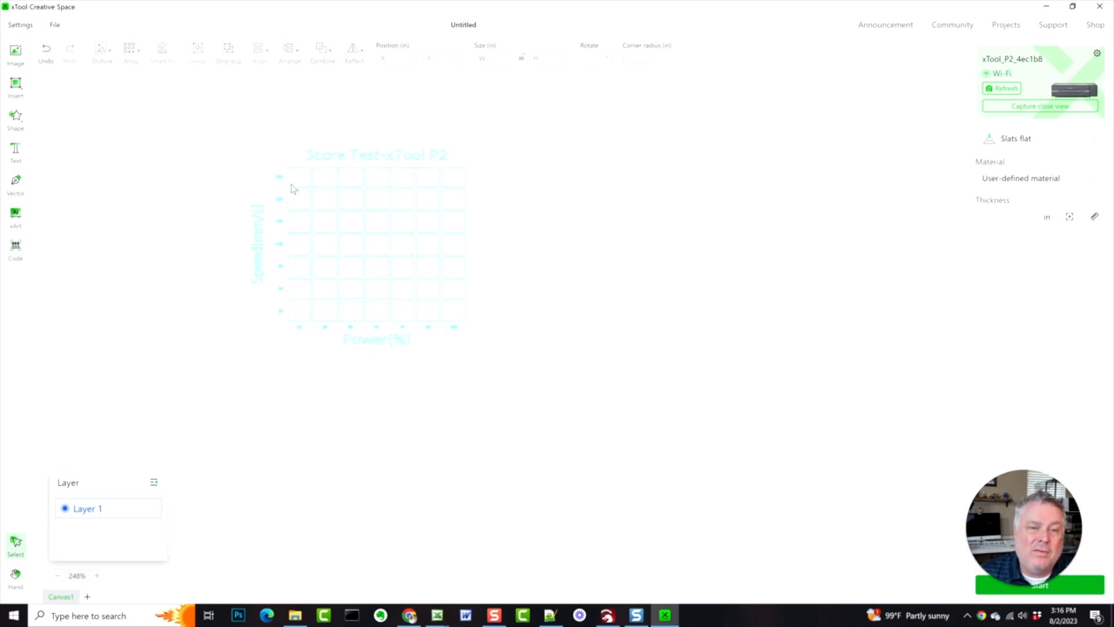
left_click(480, 281)
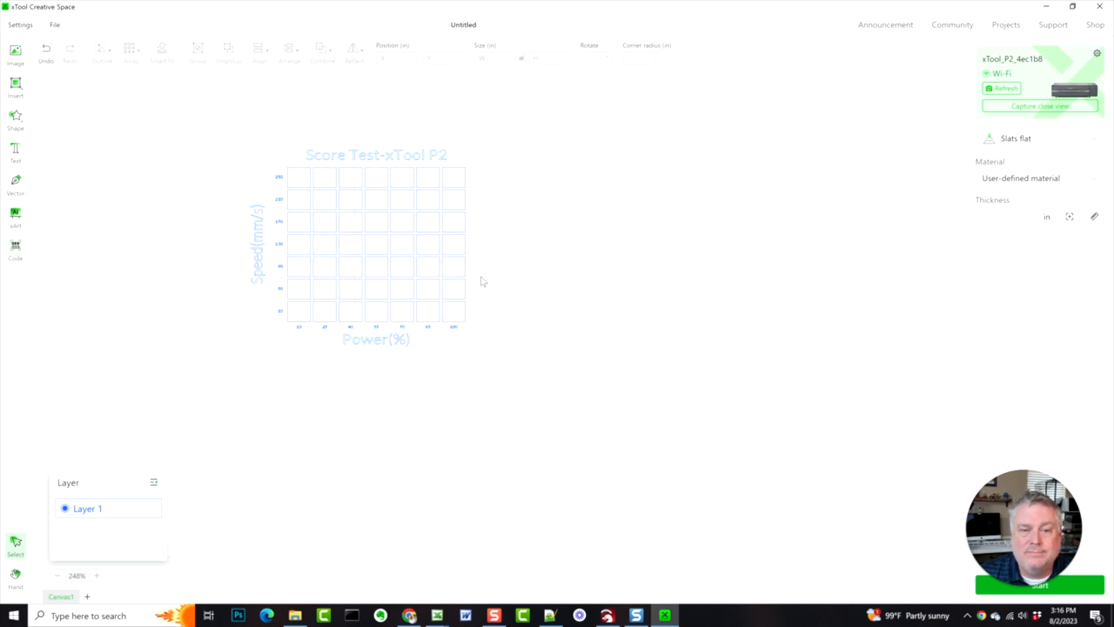
mouse_move(56, 438)
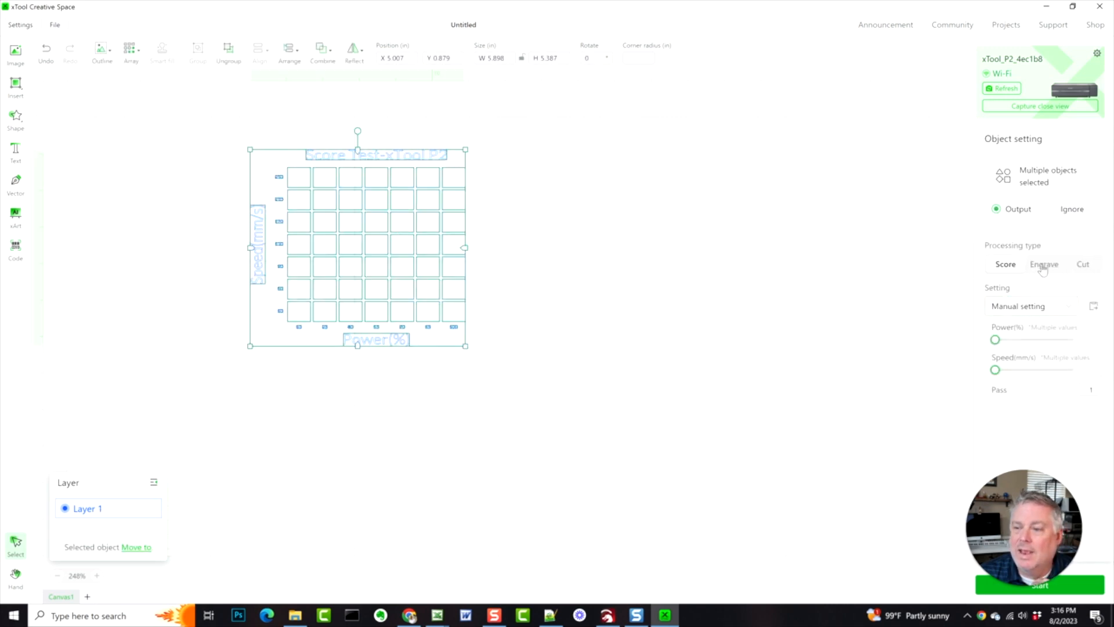
Switch the grid's processing to Engrave and back to Score, enlarging it to about 9.3 × 9.8 in.
left_click(1043, 263)
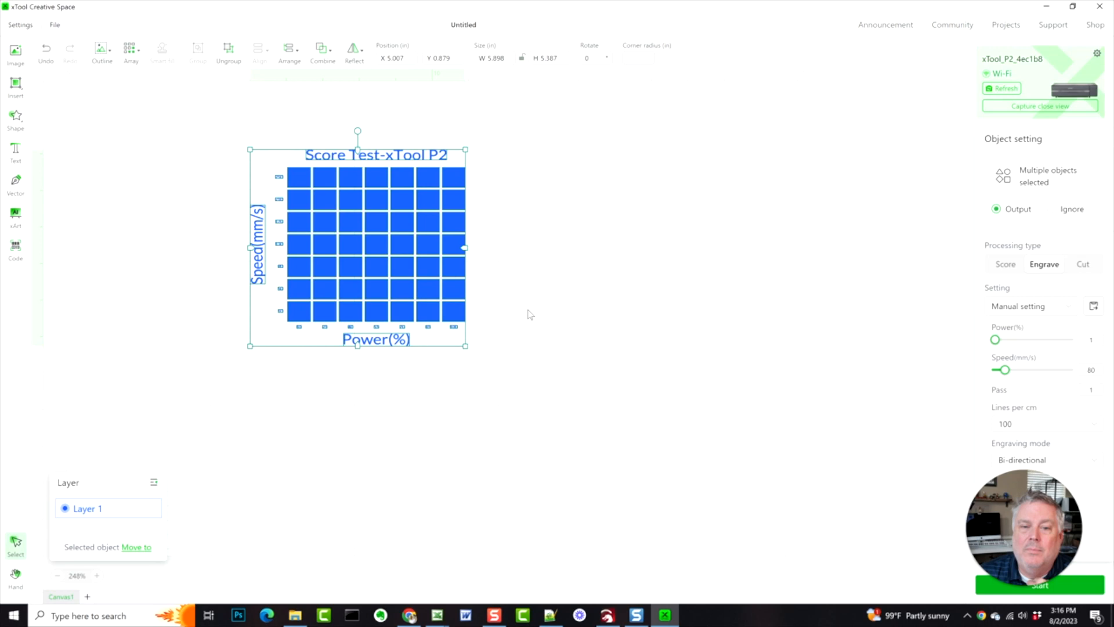
left_click(529, 315)
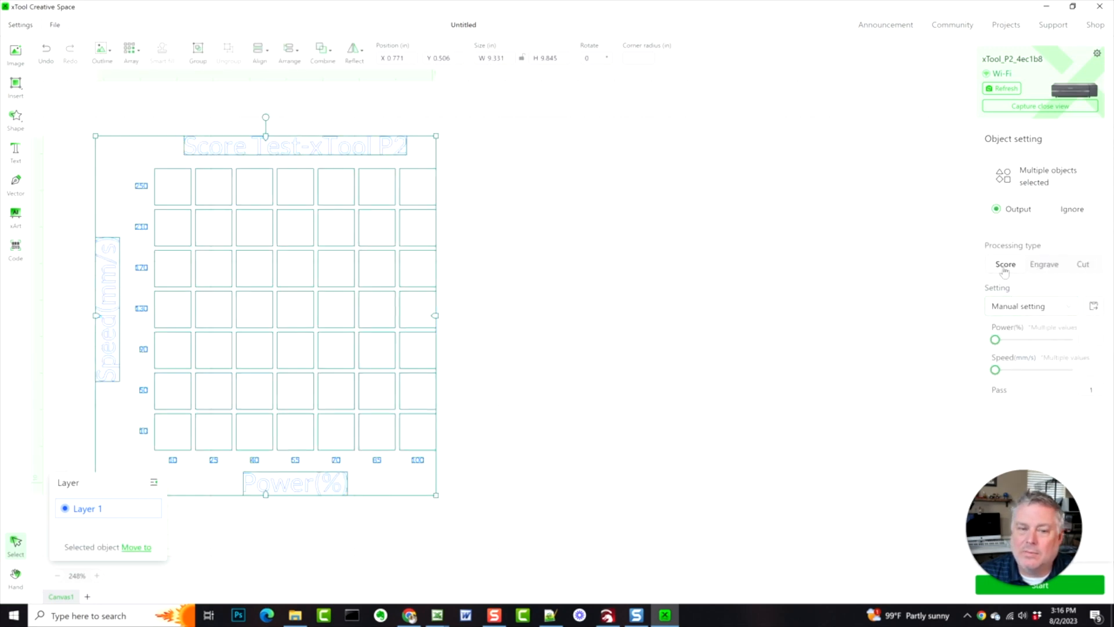
Move the enlarged grid right to X 6.191 and deselect it.
left_click(71, 129)
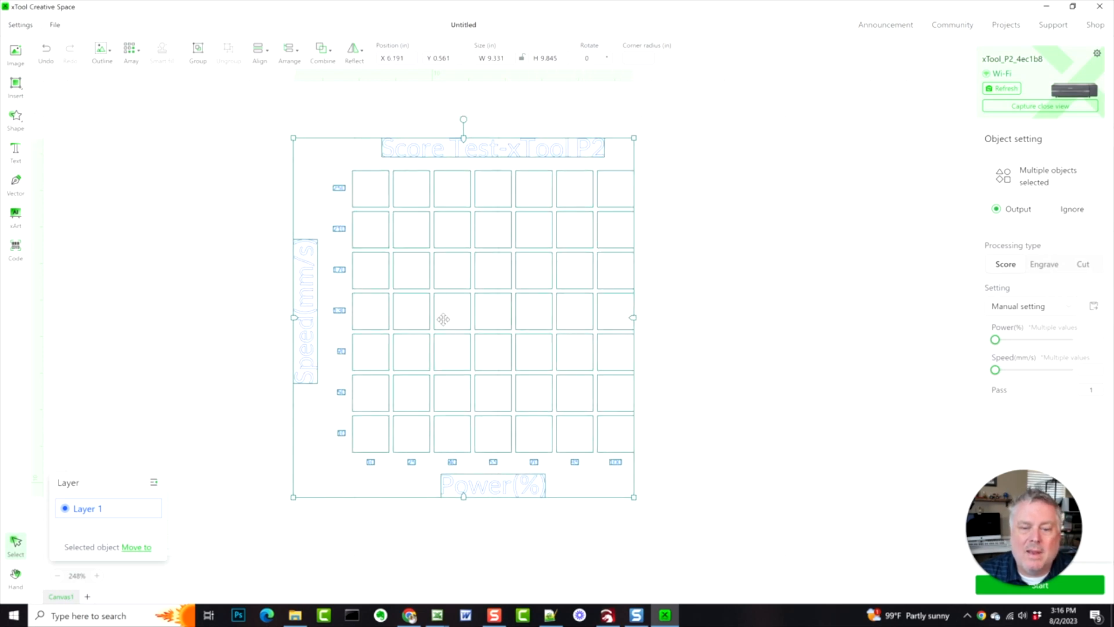
mouse_move(455, 269)
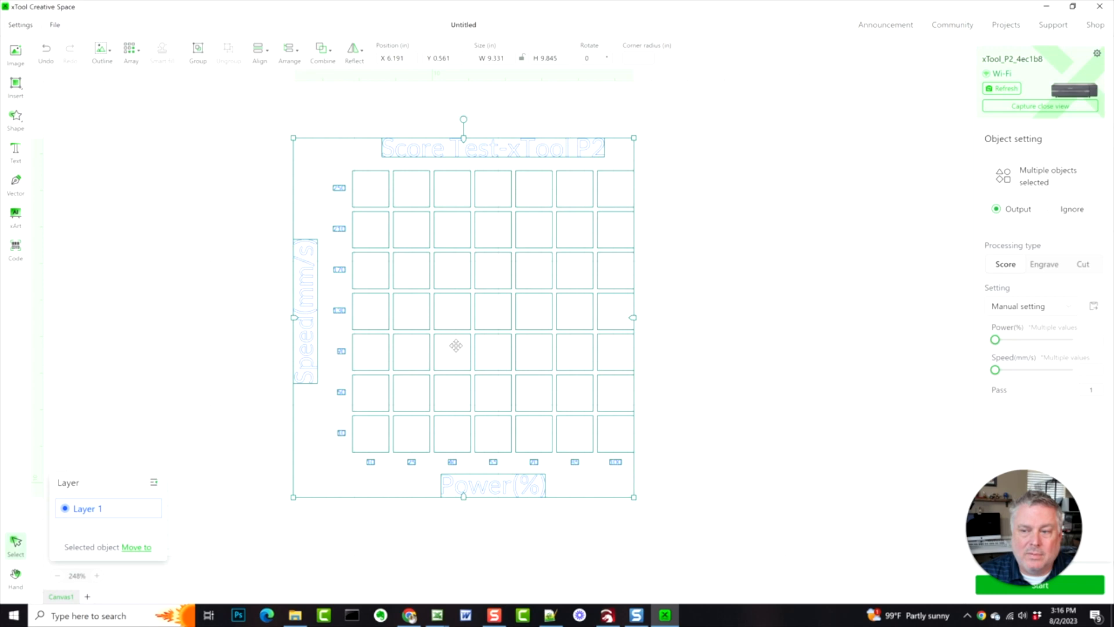
mouse_move(351, 199)
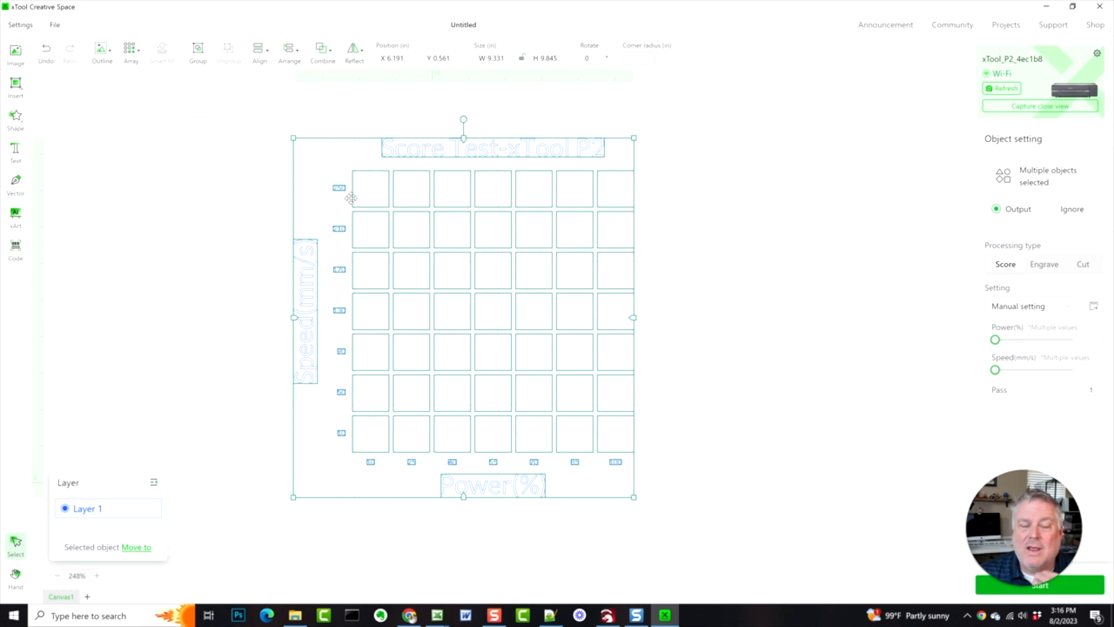
mouse_move(595, 200)
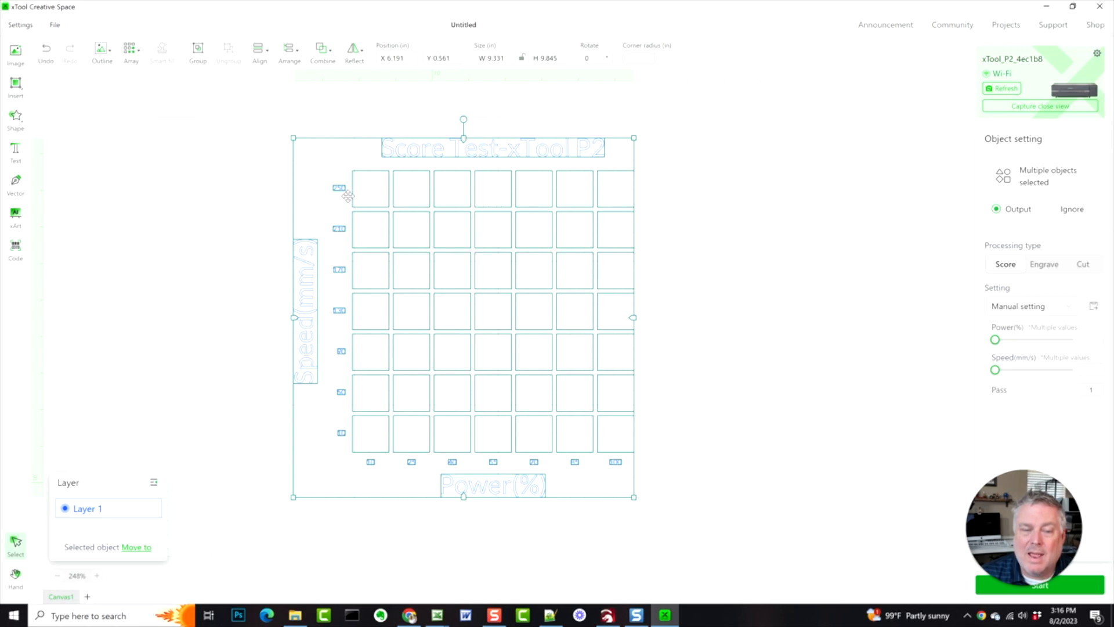
mouse_move(357, 185)
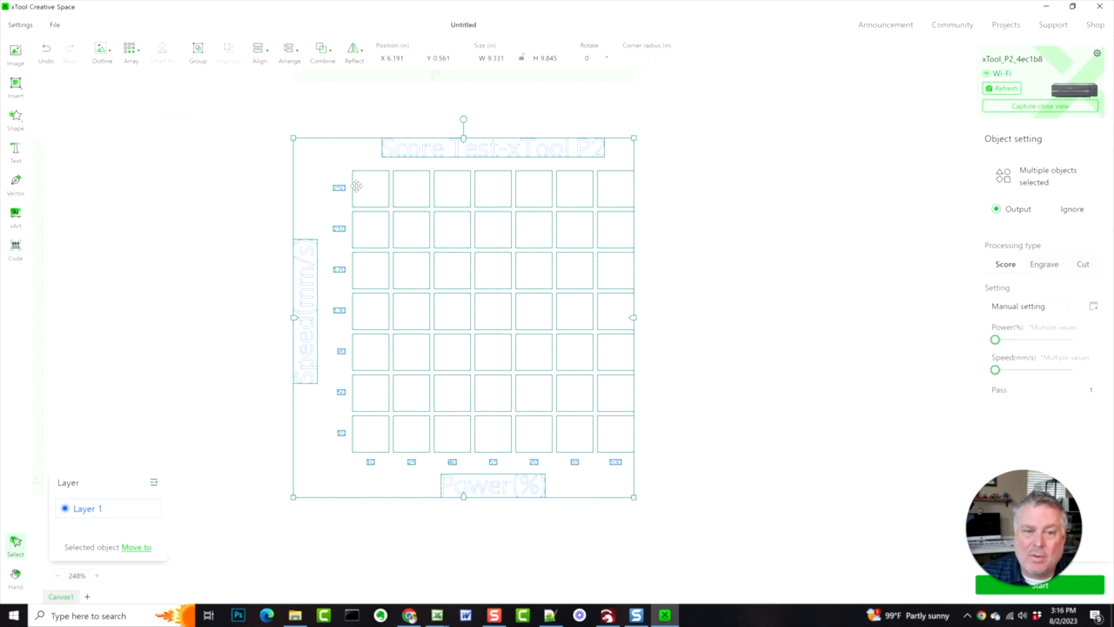
mouse_move(390, 200)
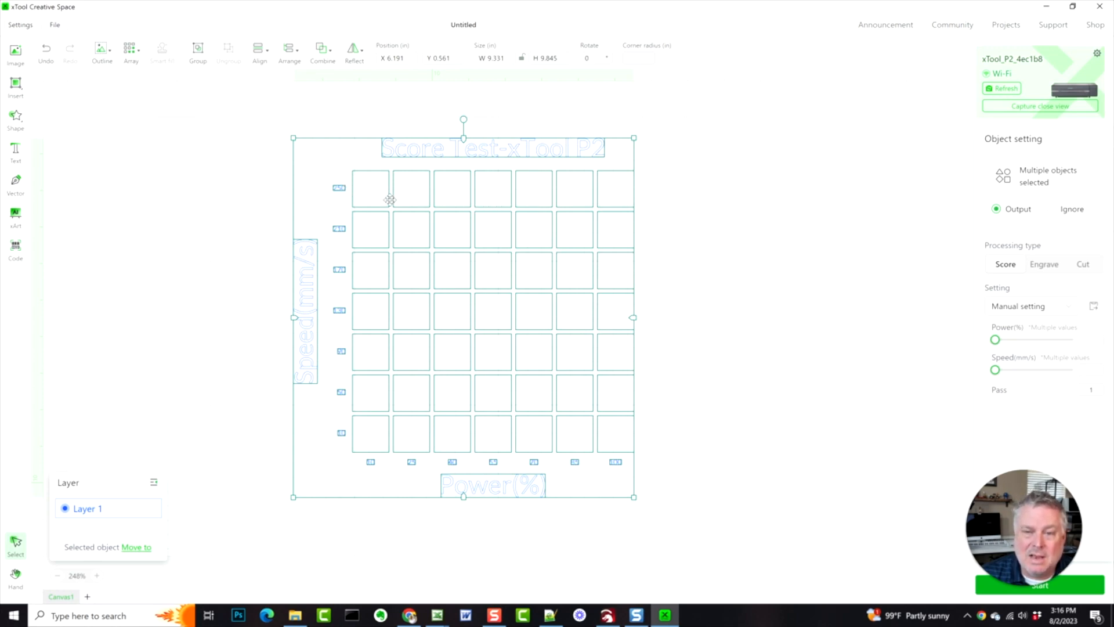
right_click(390, 199)
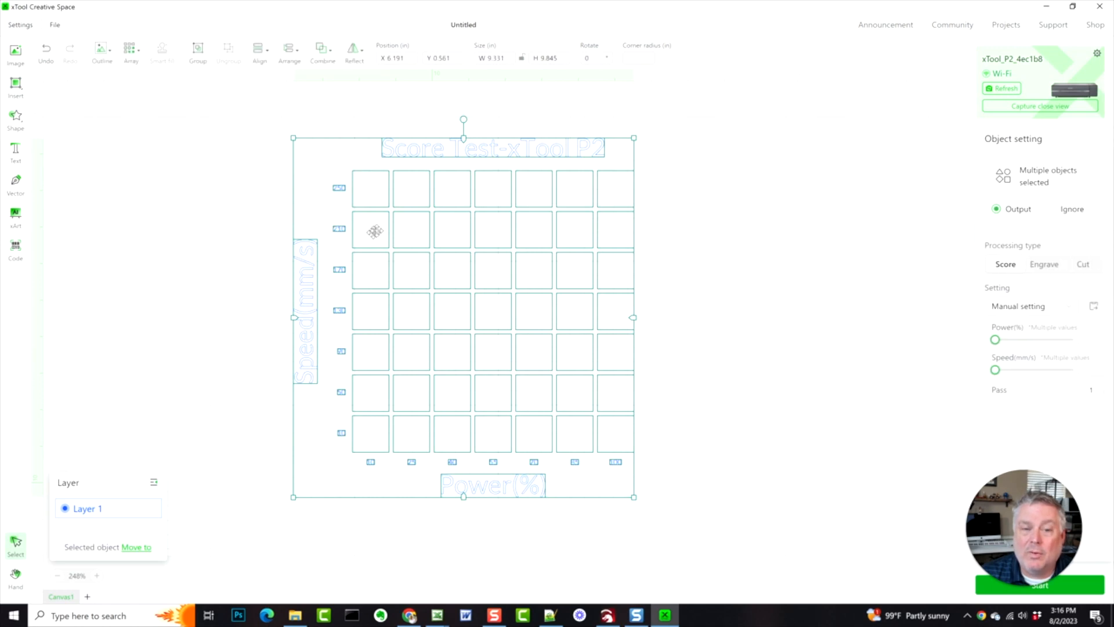
left_click(682, 340)
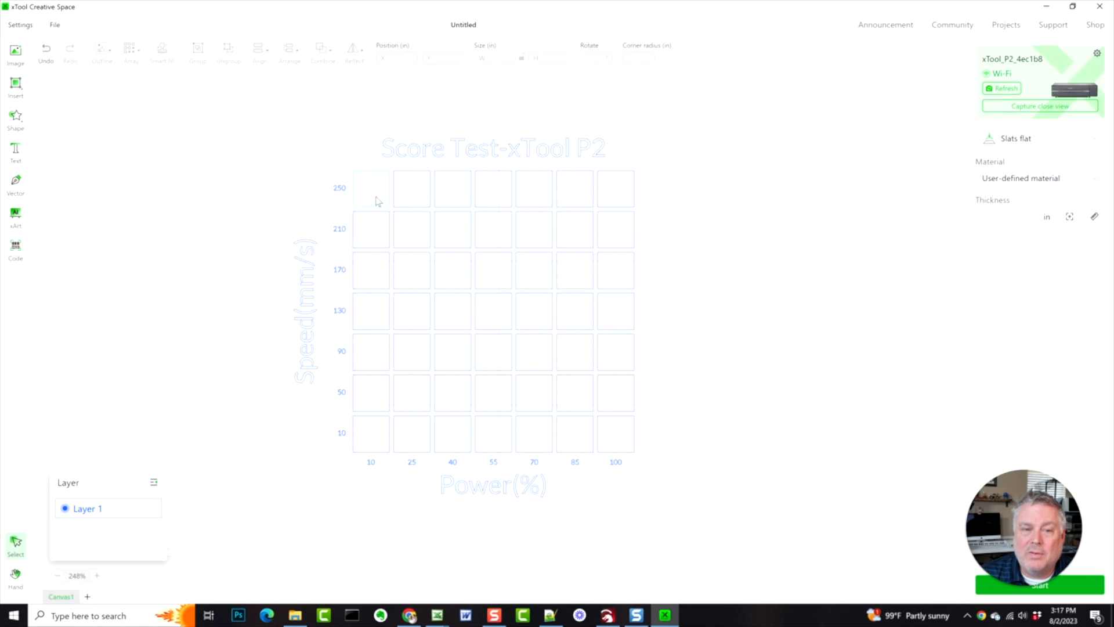
Check the top-left square's preset, 10% power at 250 mm/s.
left_click(369, 188)
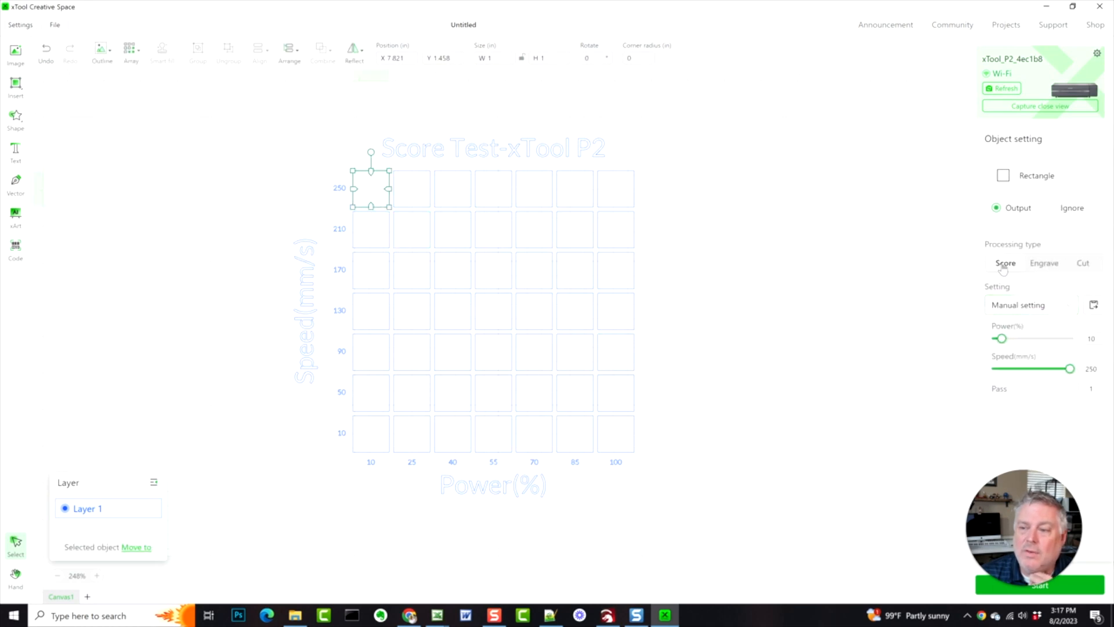
left_click(1090, 388)
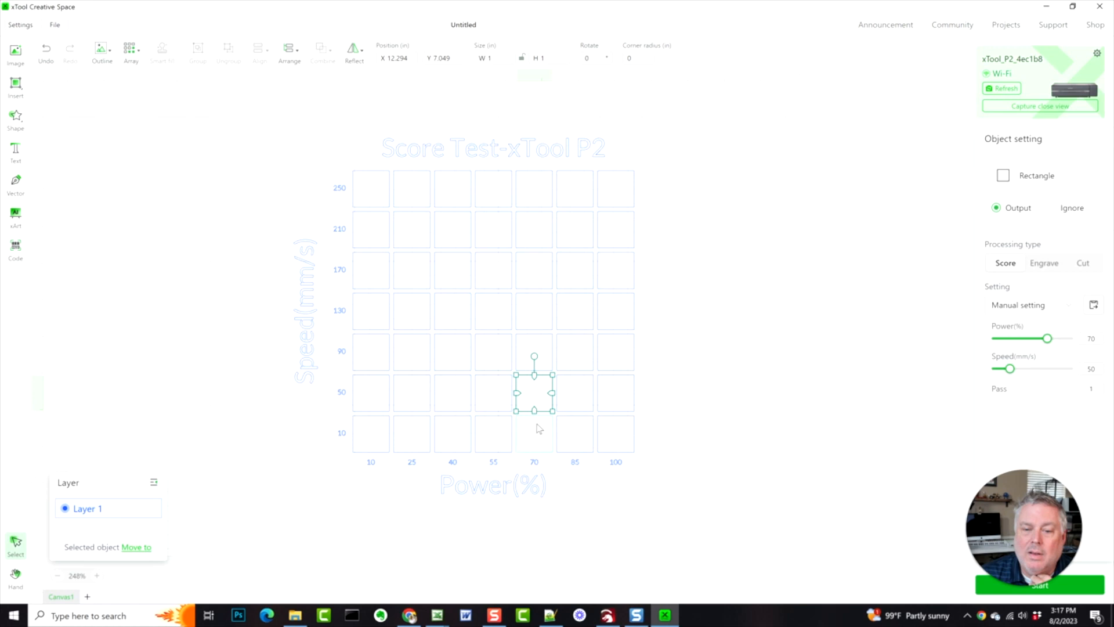
mouse_move(350, 399)
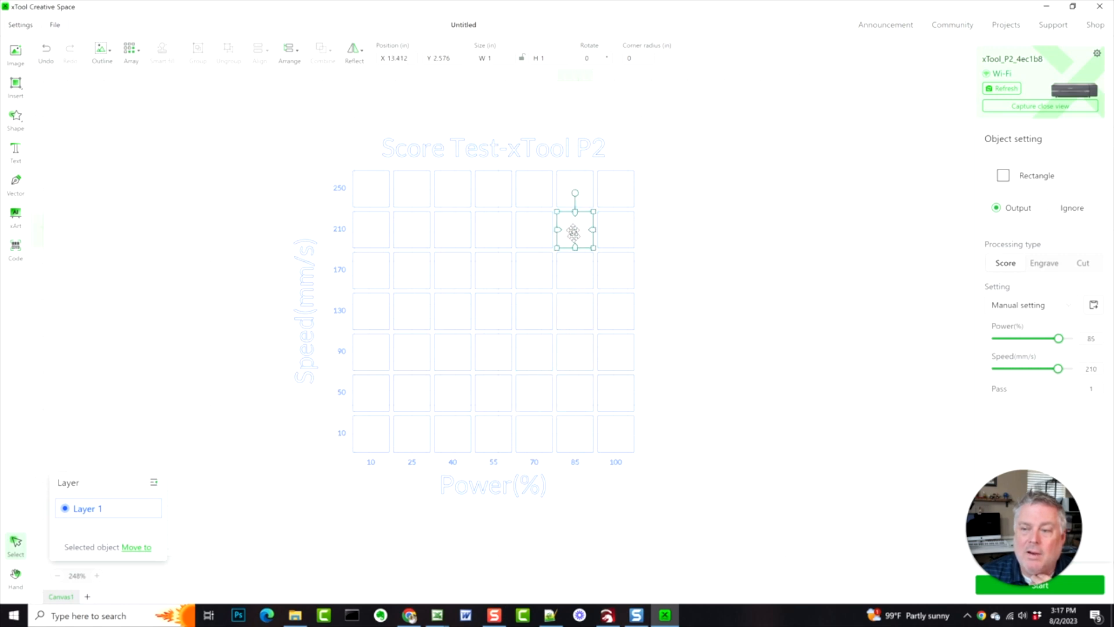
mouse_move(870, 300)
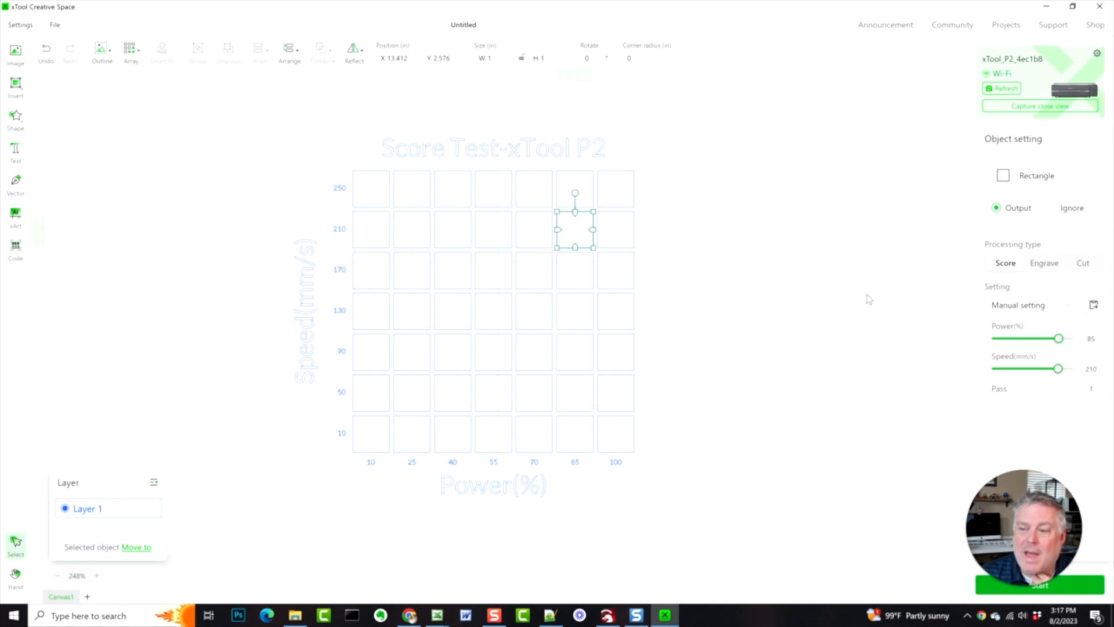
mouse_move(866, 305)
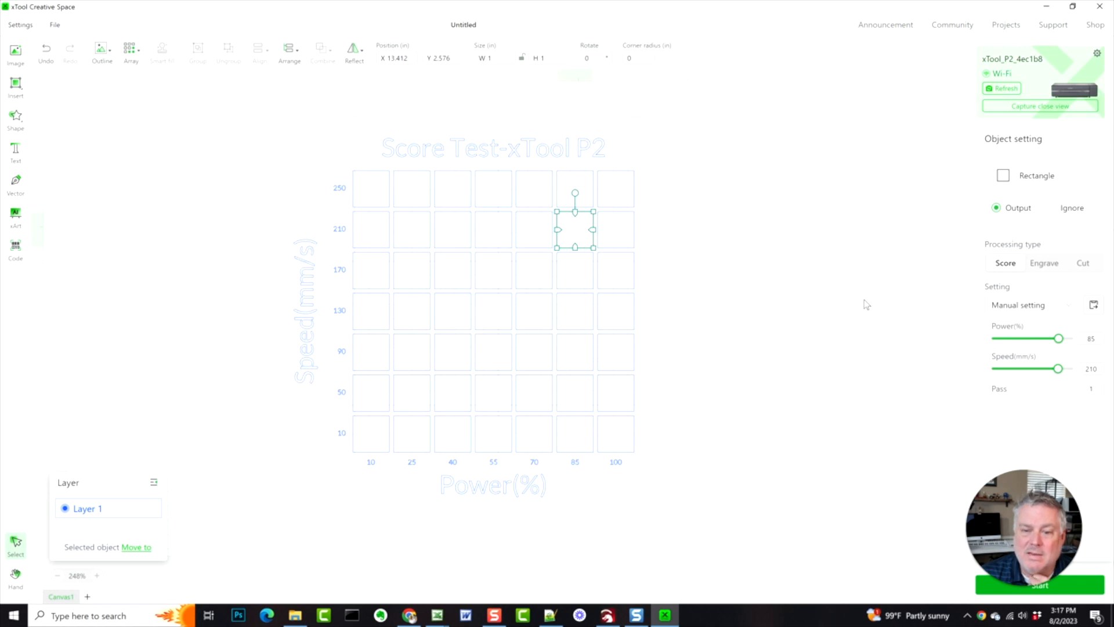
mouse_move(680, 403)
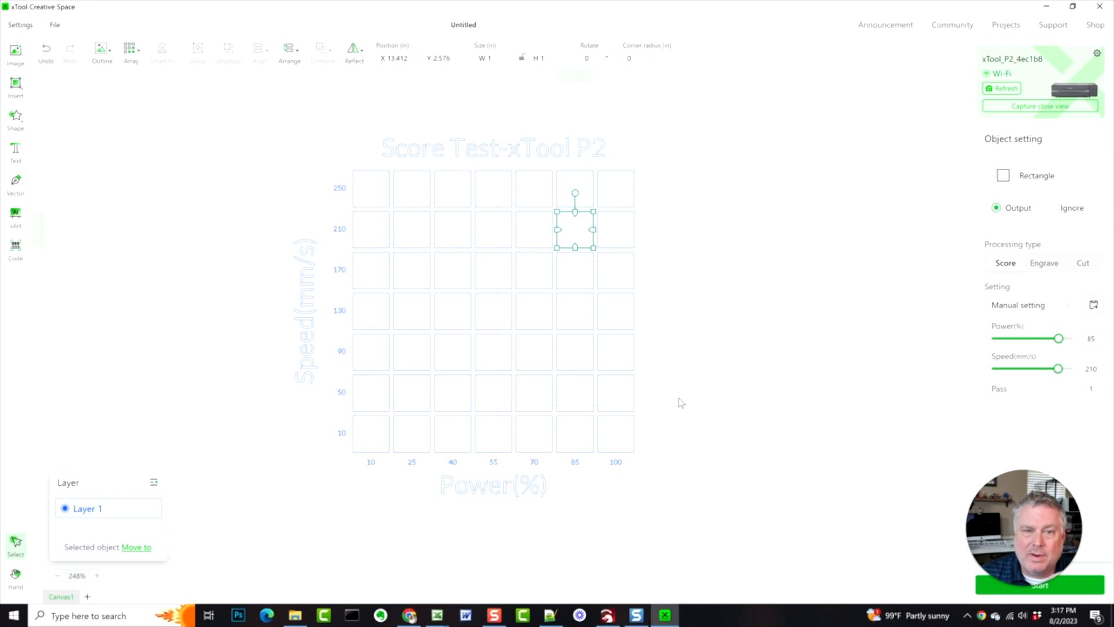
mouse_move(680, 409)
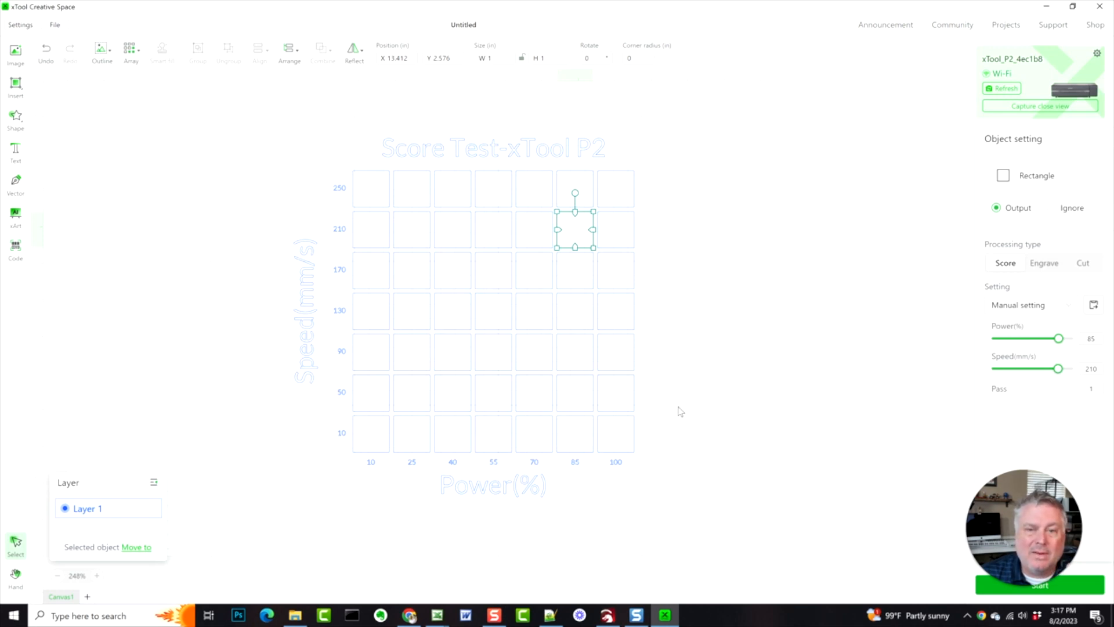
mouse_move(170, 535)
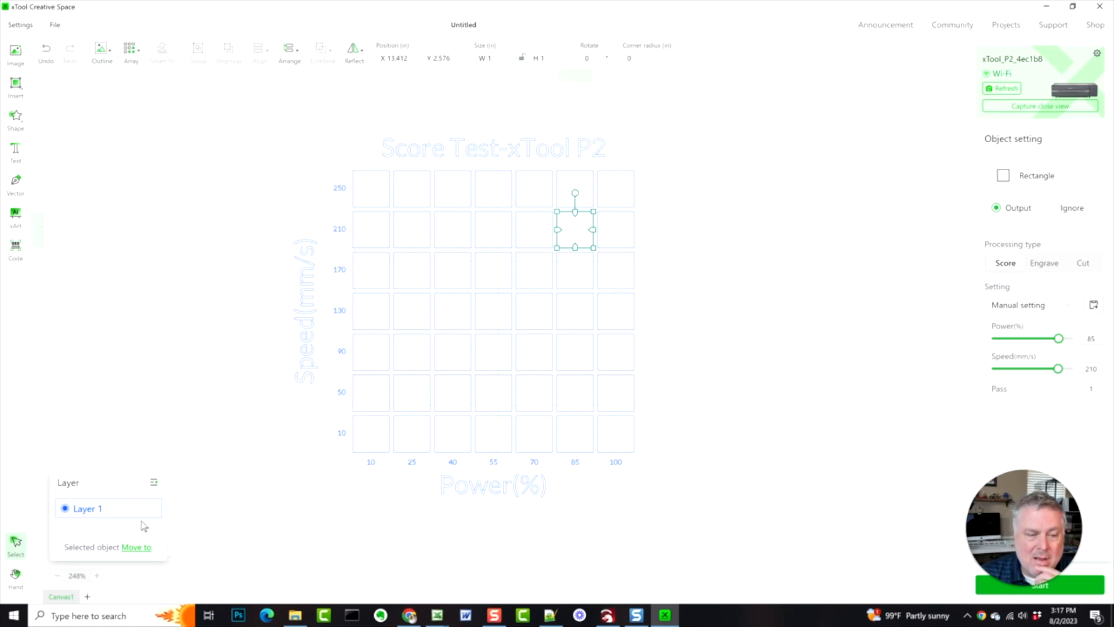
mouse_move(137, 517)
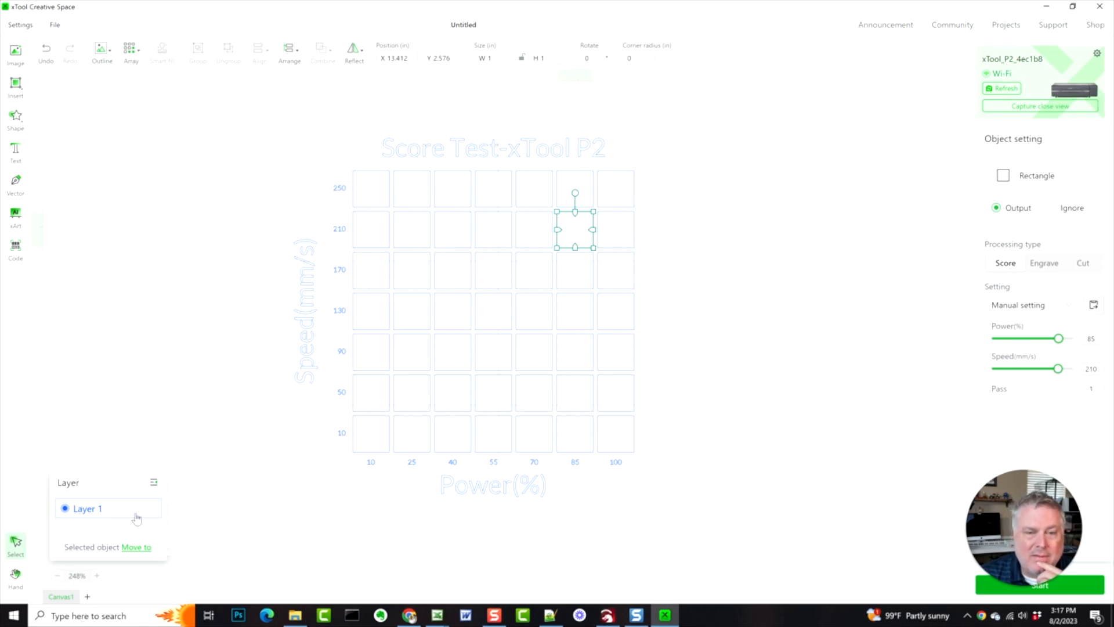
mouse_move(255, 150)
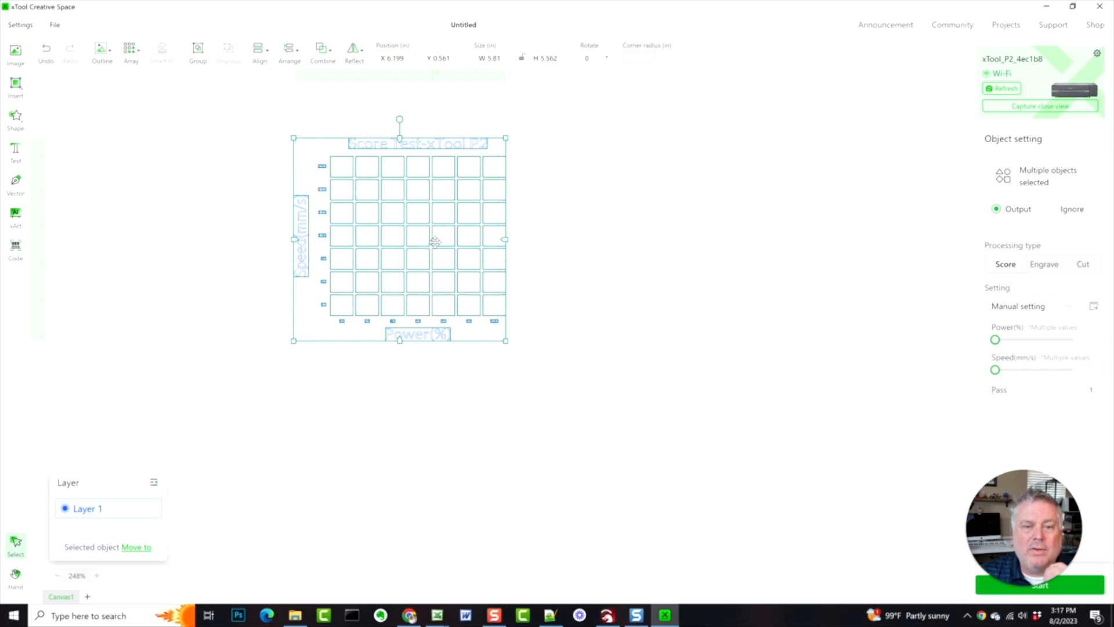
left_click(517, 397)
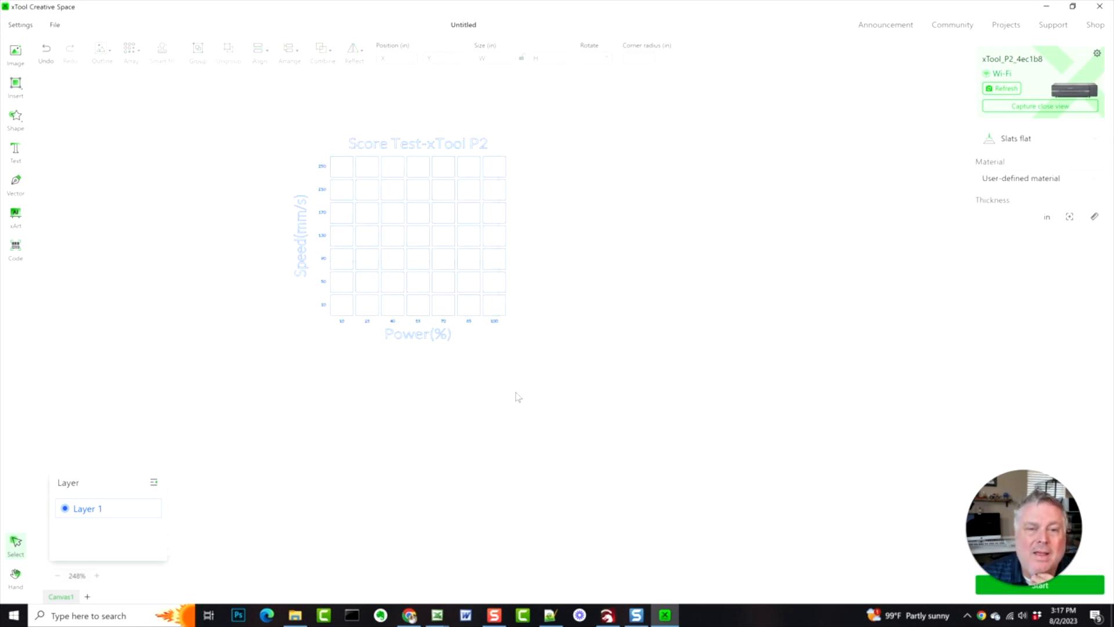
mouse_move(288, 138)
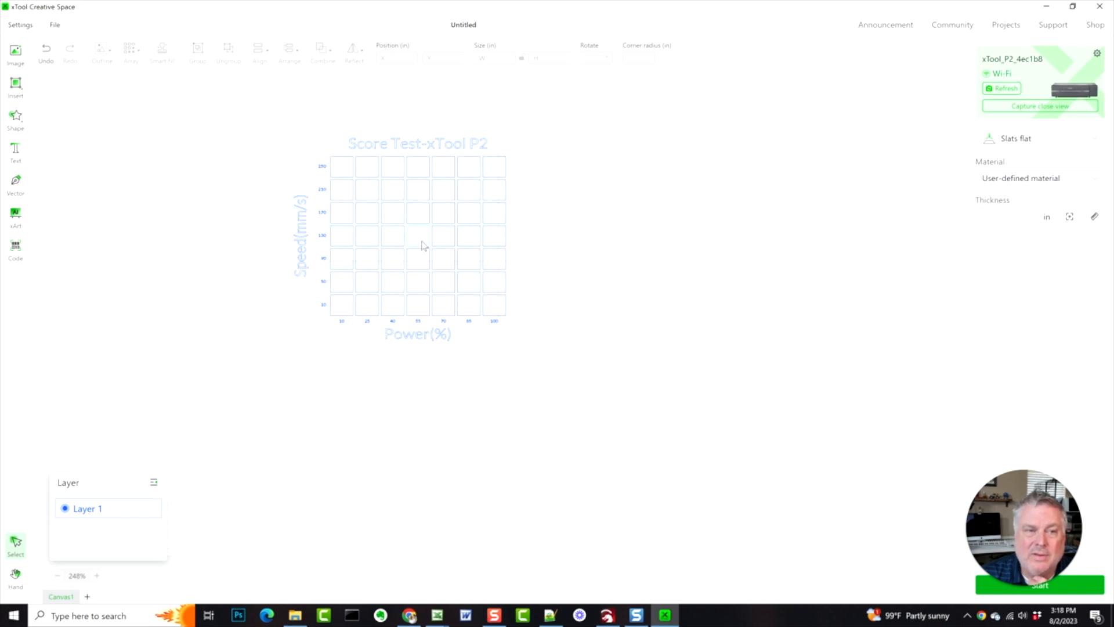
mouse_move(539, 368)
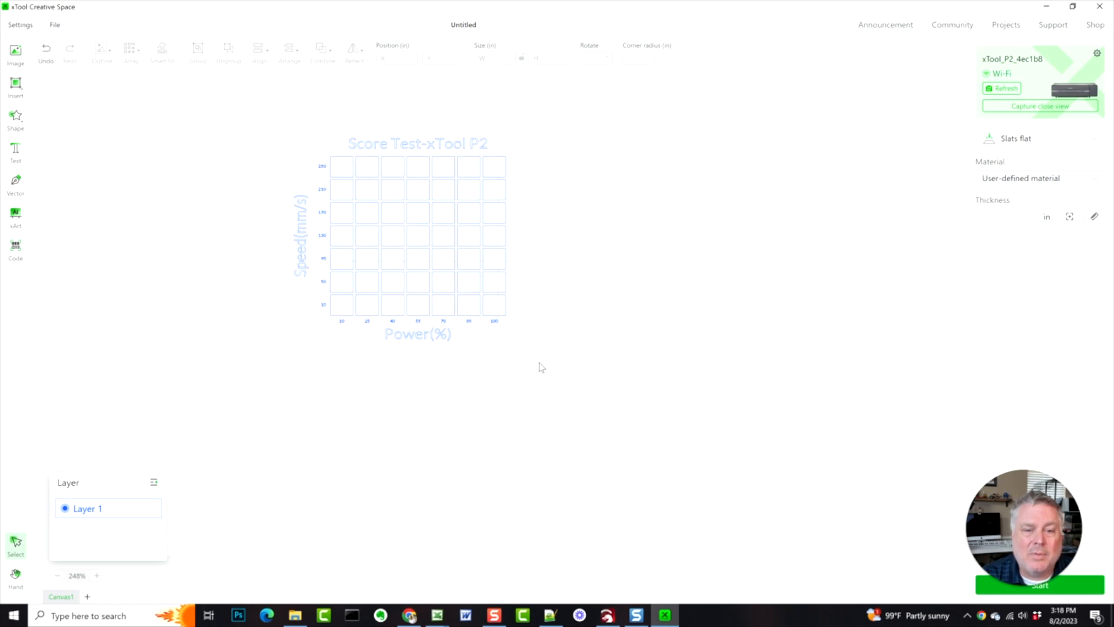
mouse_move(534, 343)
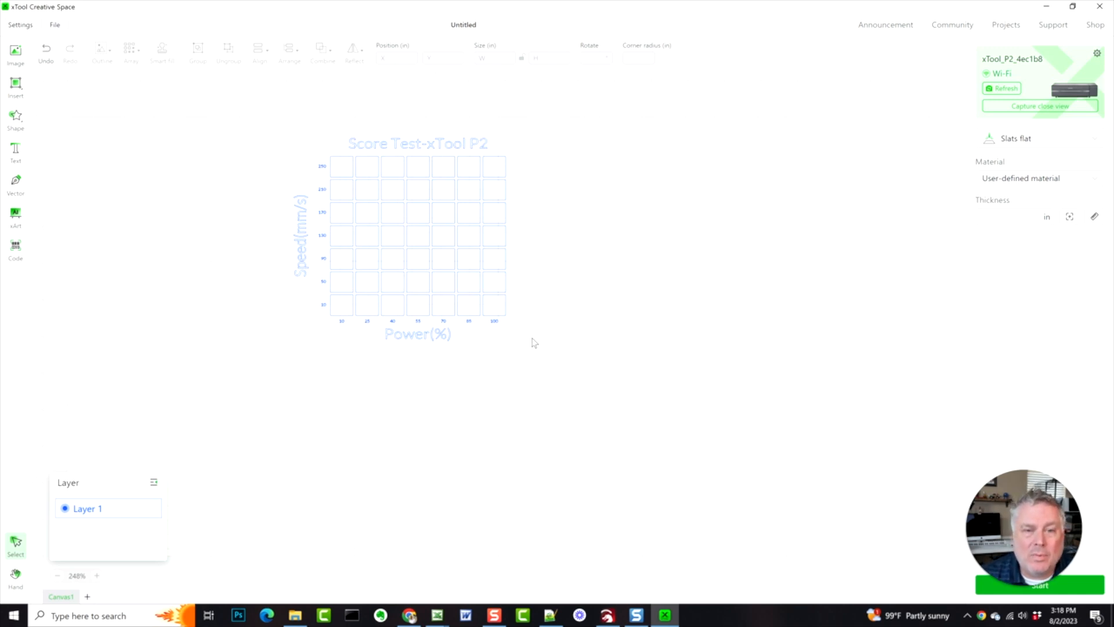